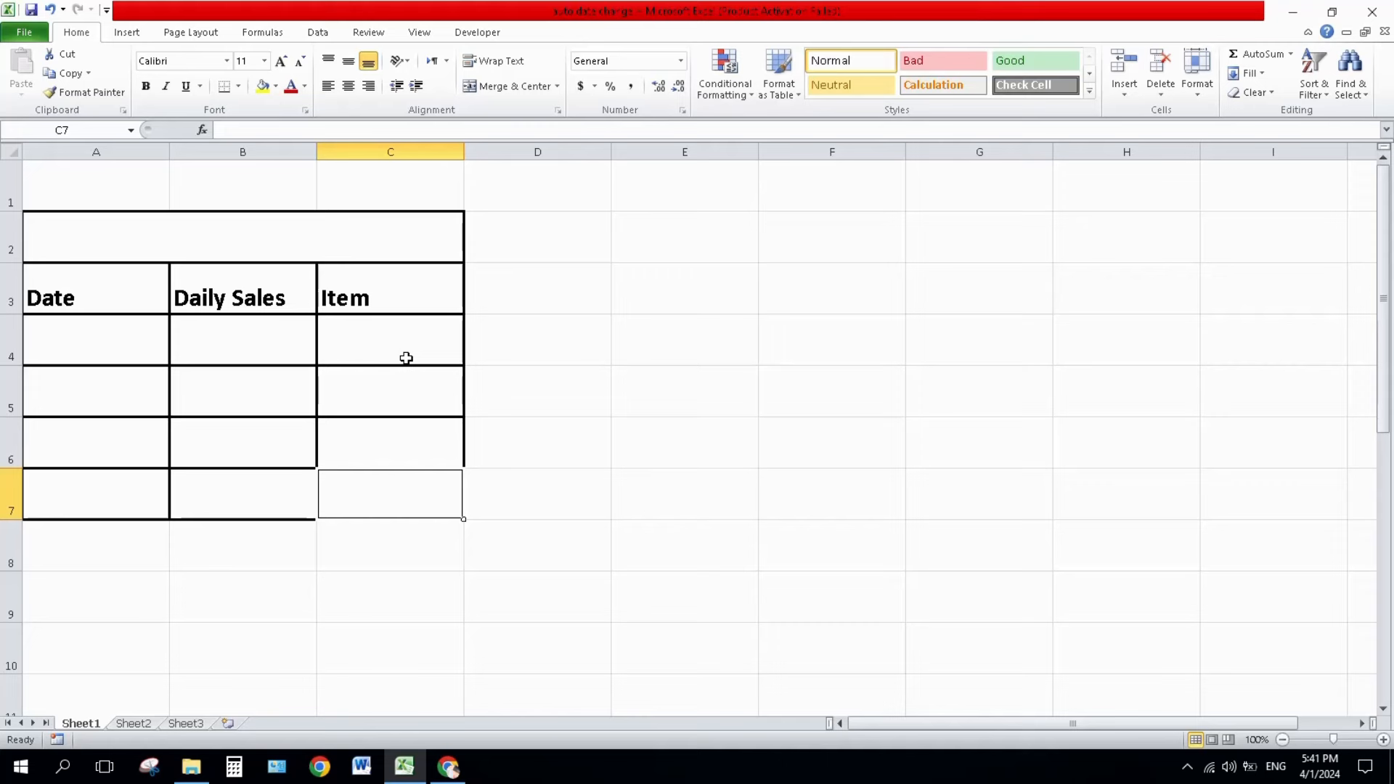
mouse_move(396, 358)
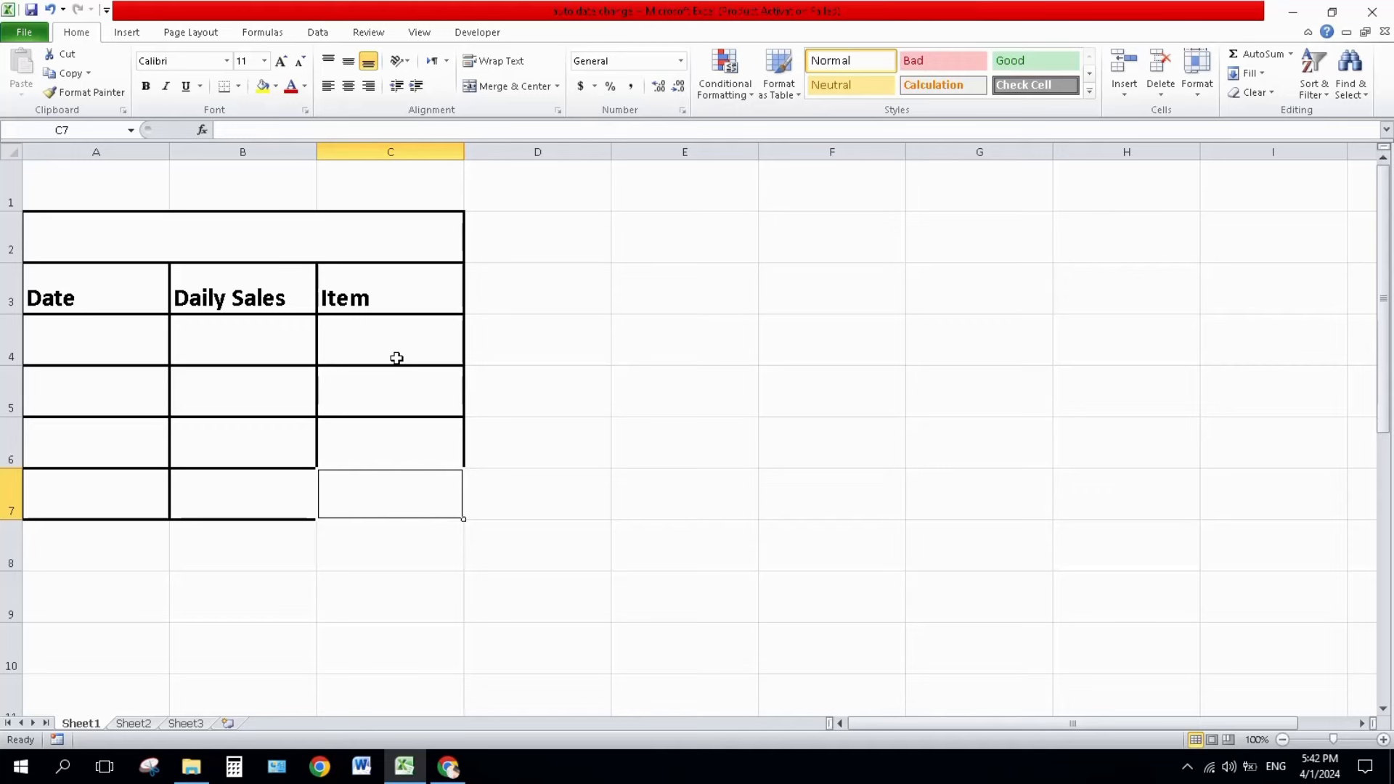
mouse_move(391, 357)
text(=)
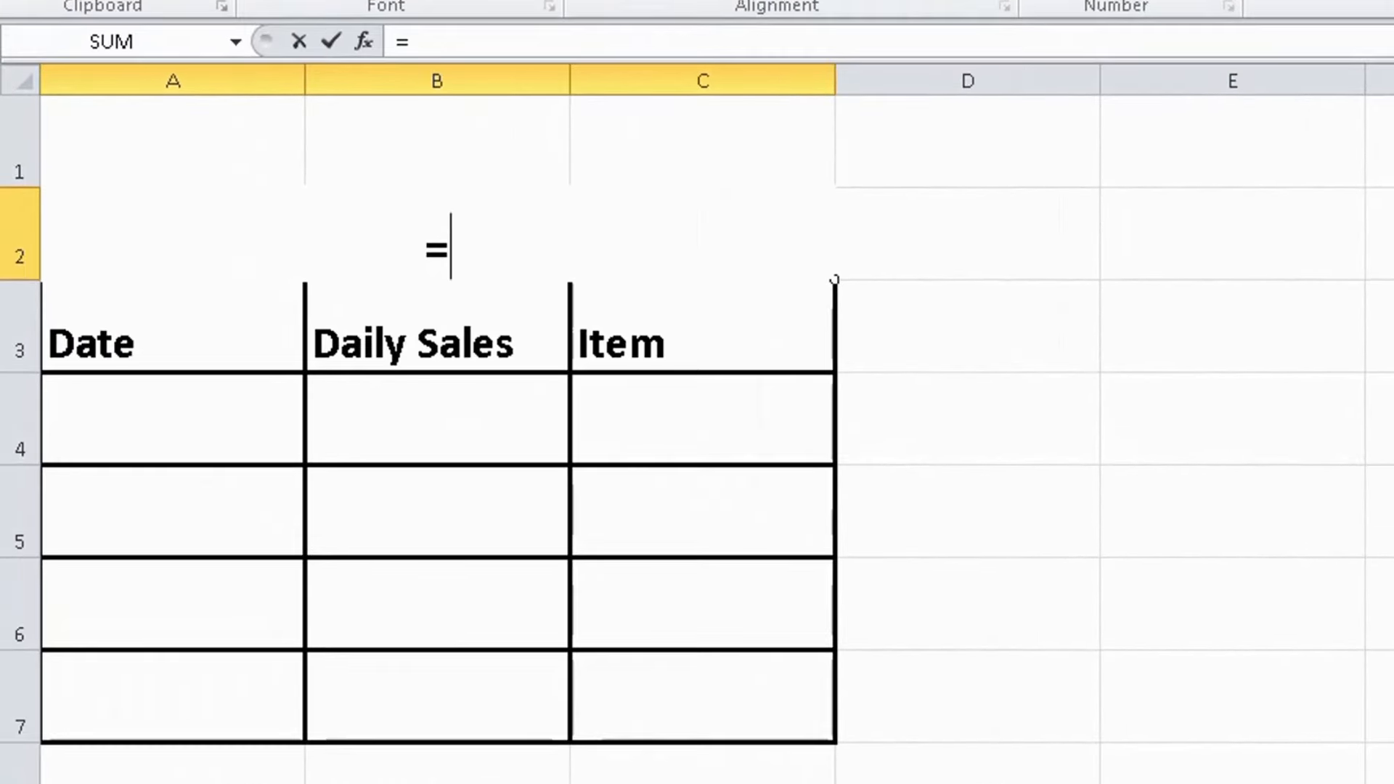
- Complete =(TODAY()) in the merged title row to show 4/1/2024, then select B4
text(()
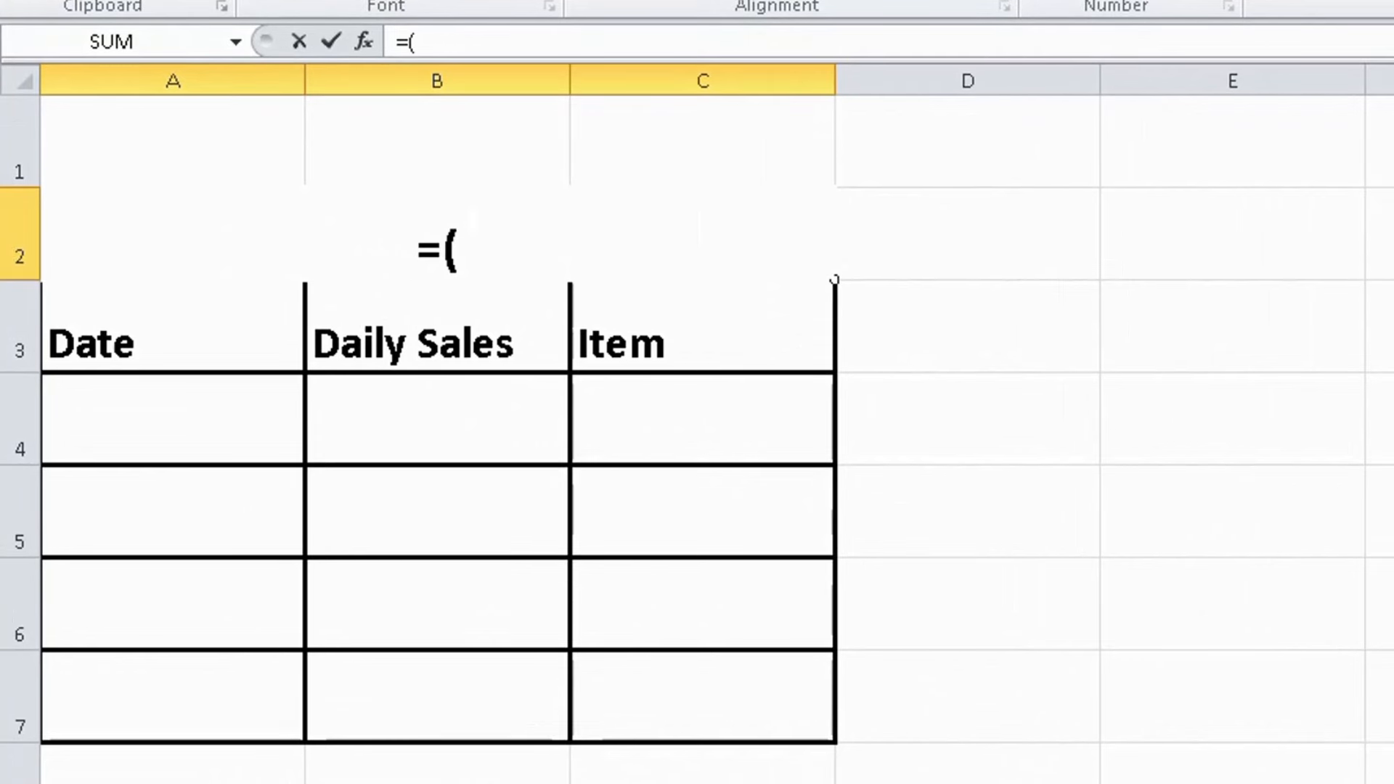
text(today)
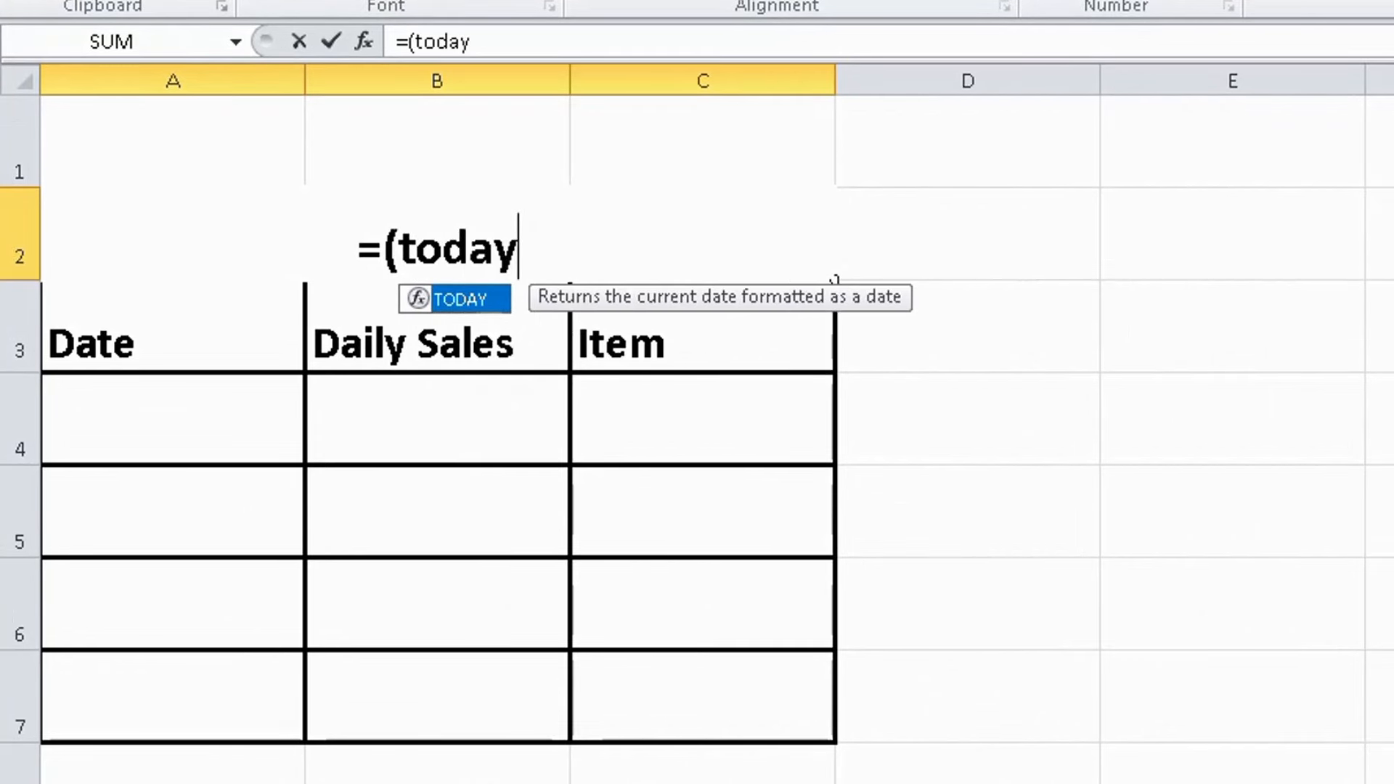
text(())
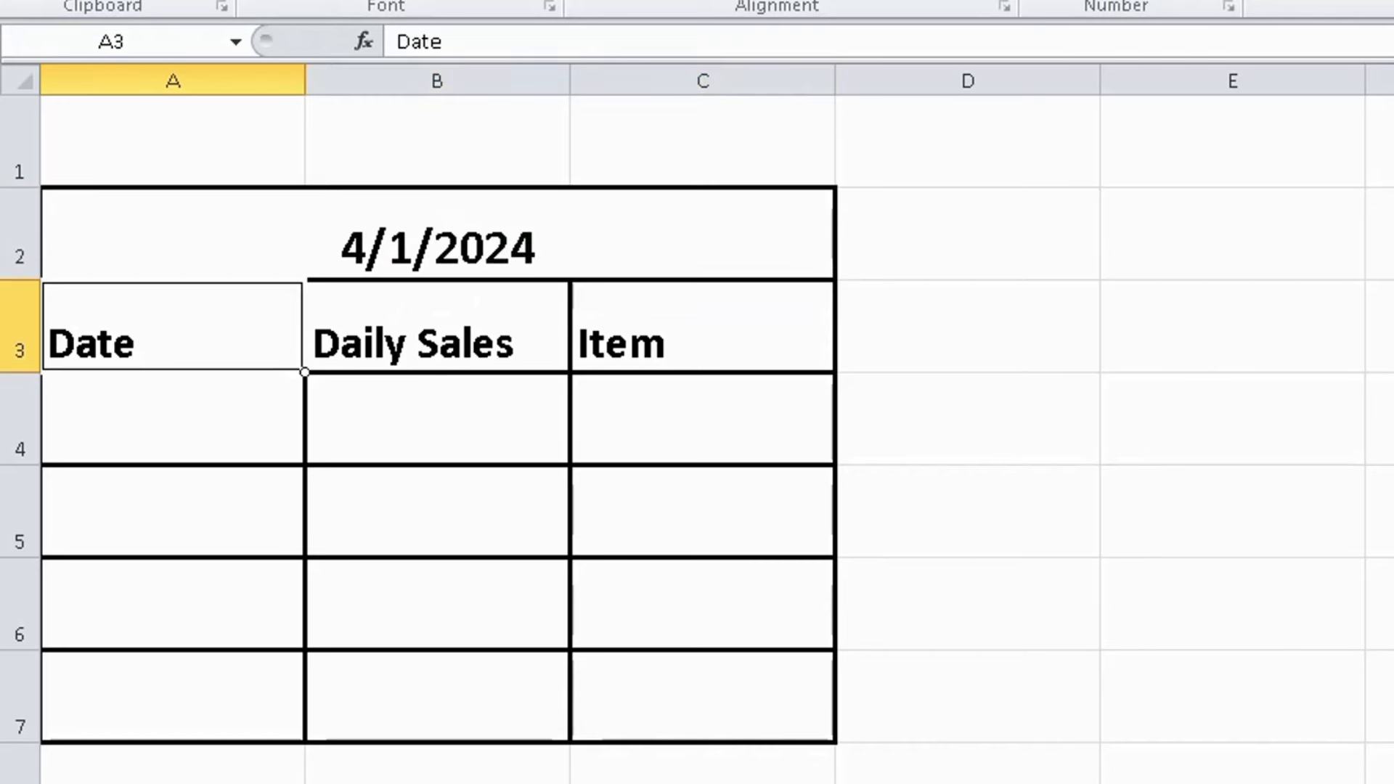
mouse_move(670, 285)
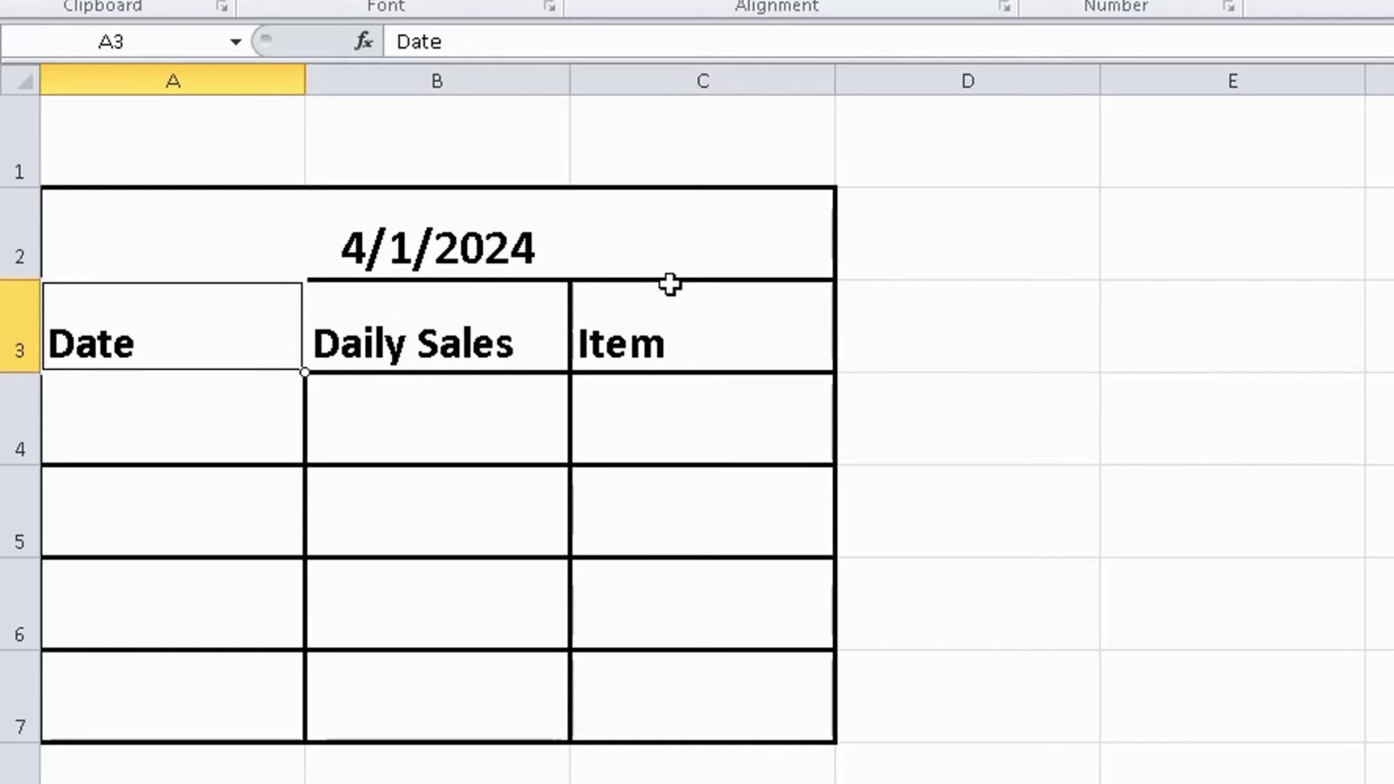
mouse_move(316, 445)
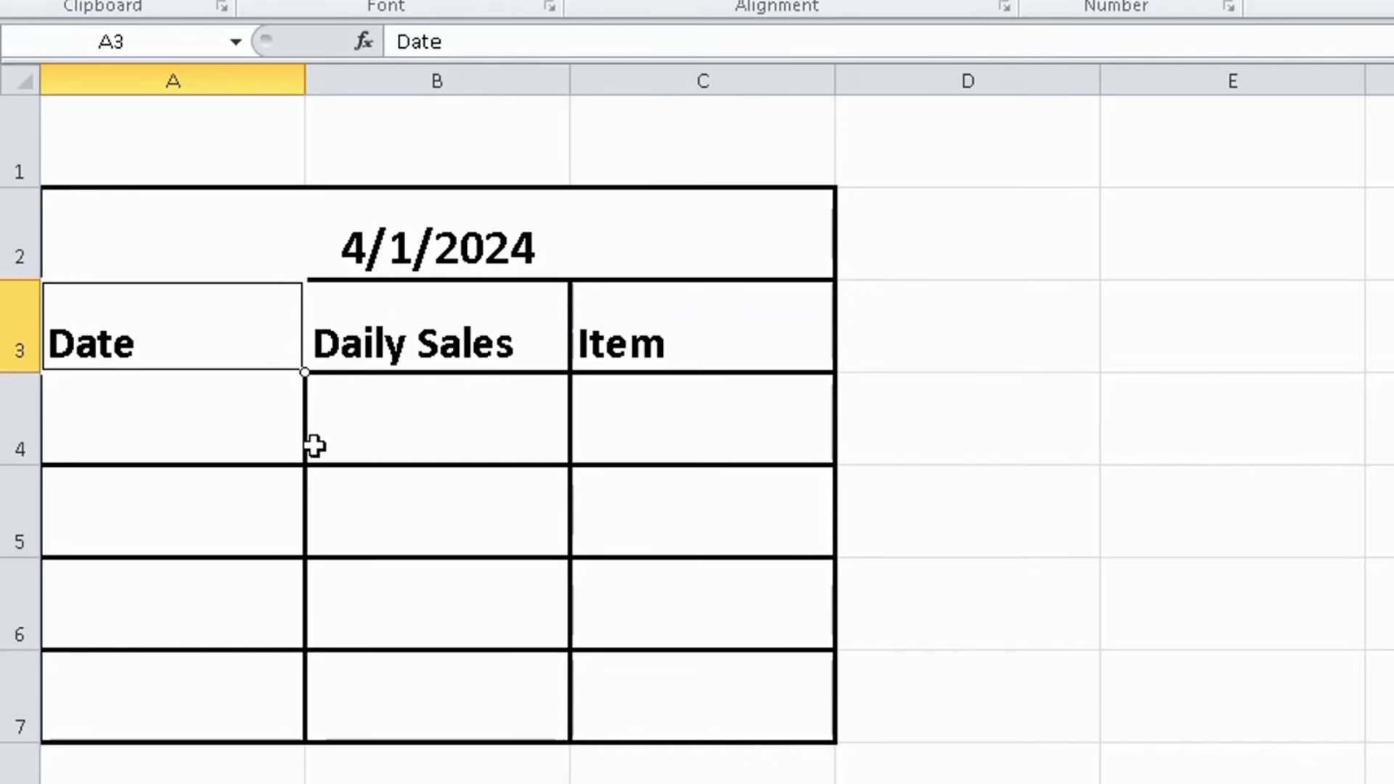
mouse_move(285, 444)
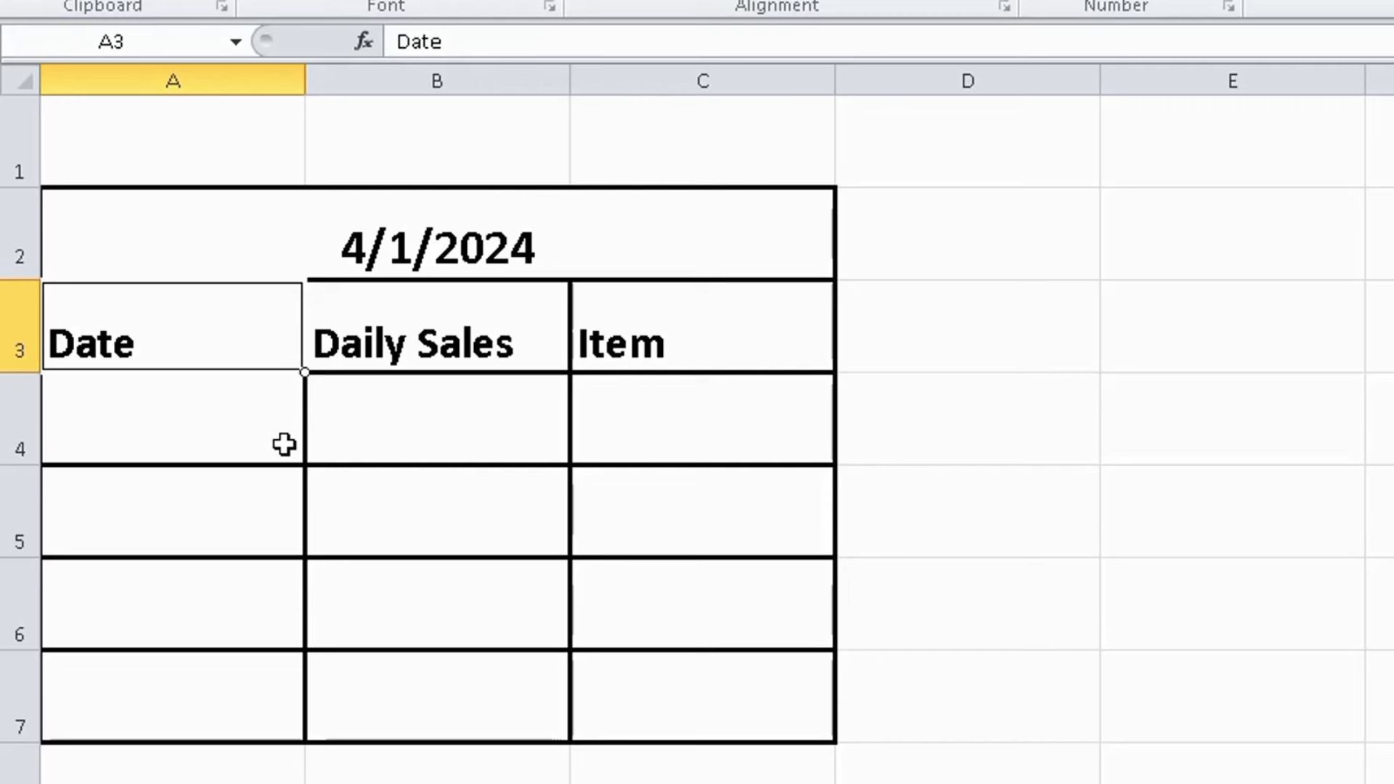
click(437, 419)
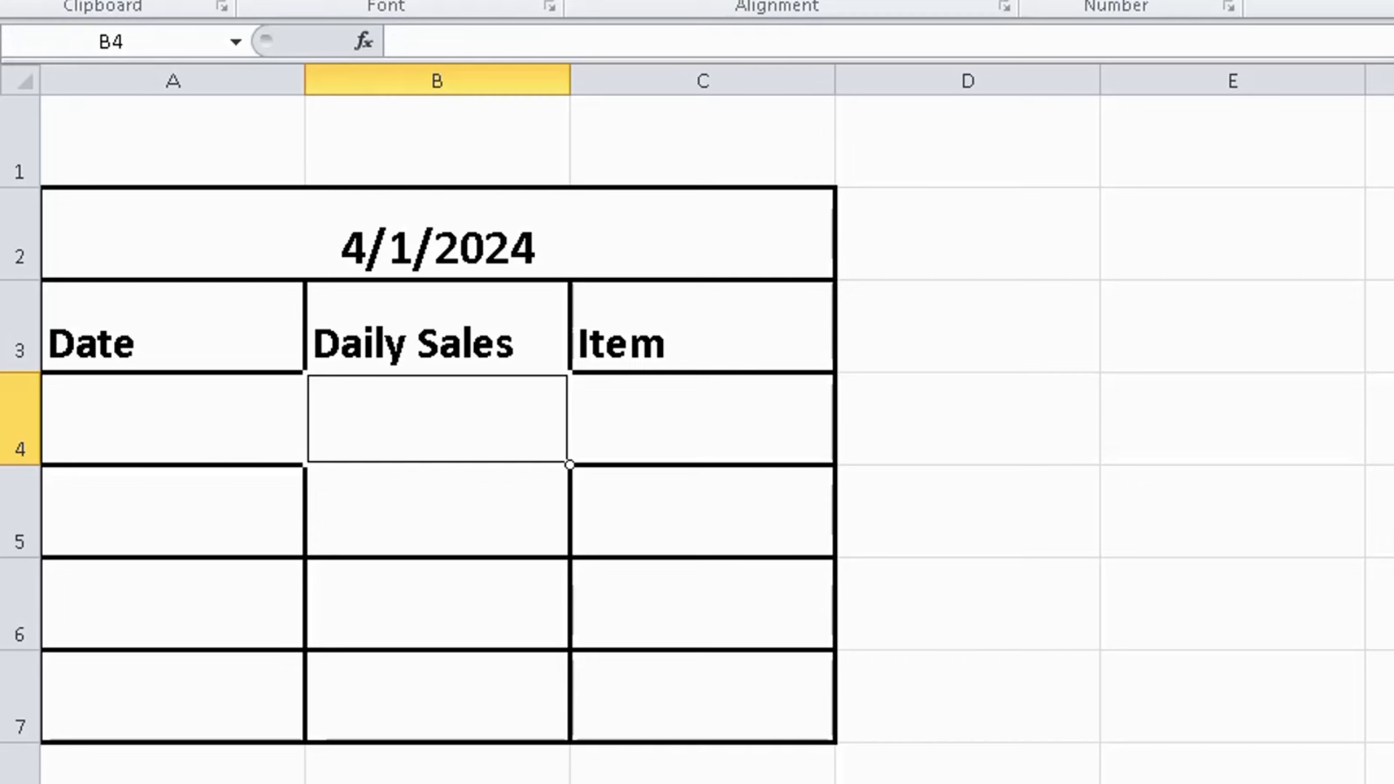
- Enter 'apple' in B4 and start a formula with = in A4
text(apple)
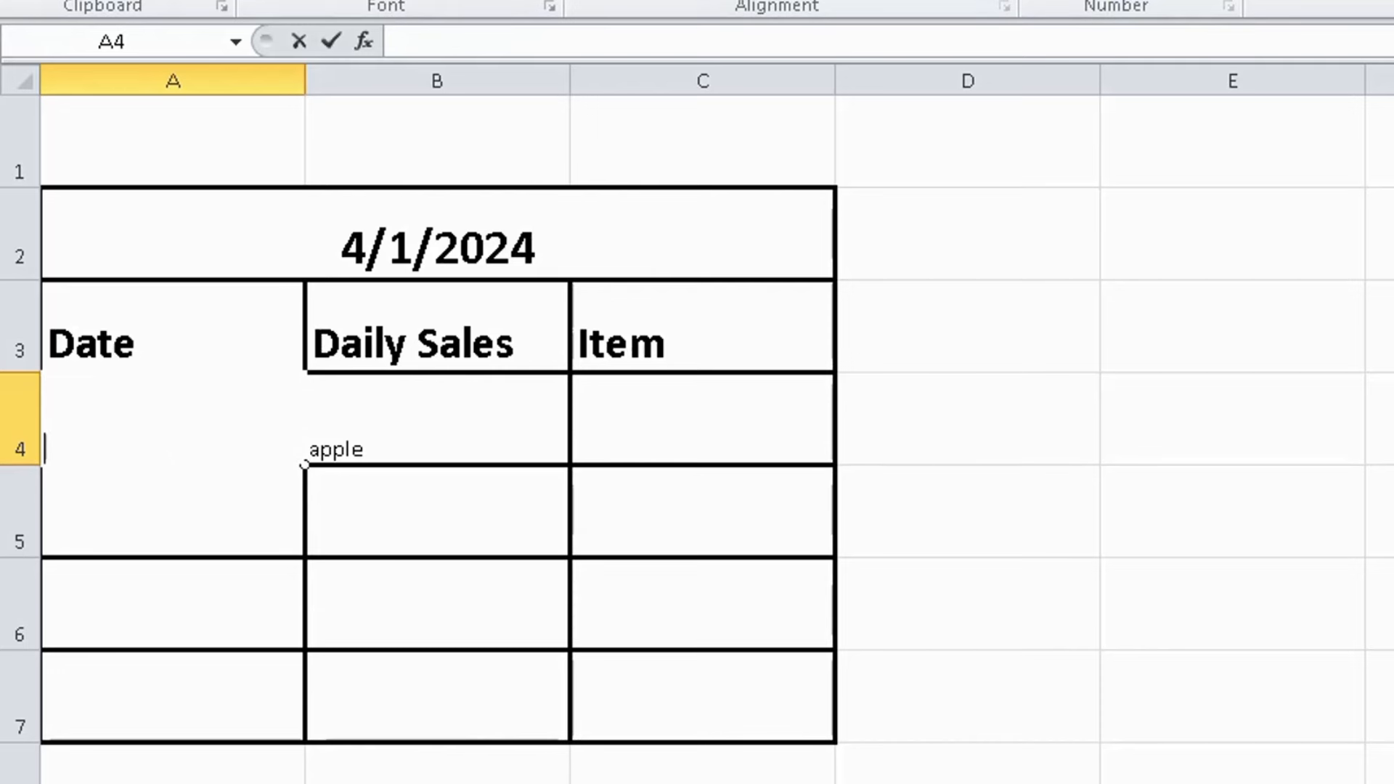
text(=)
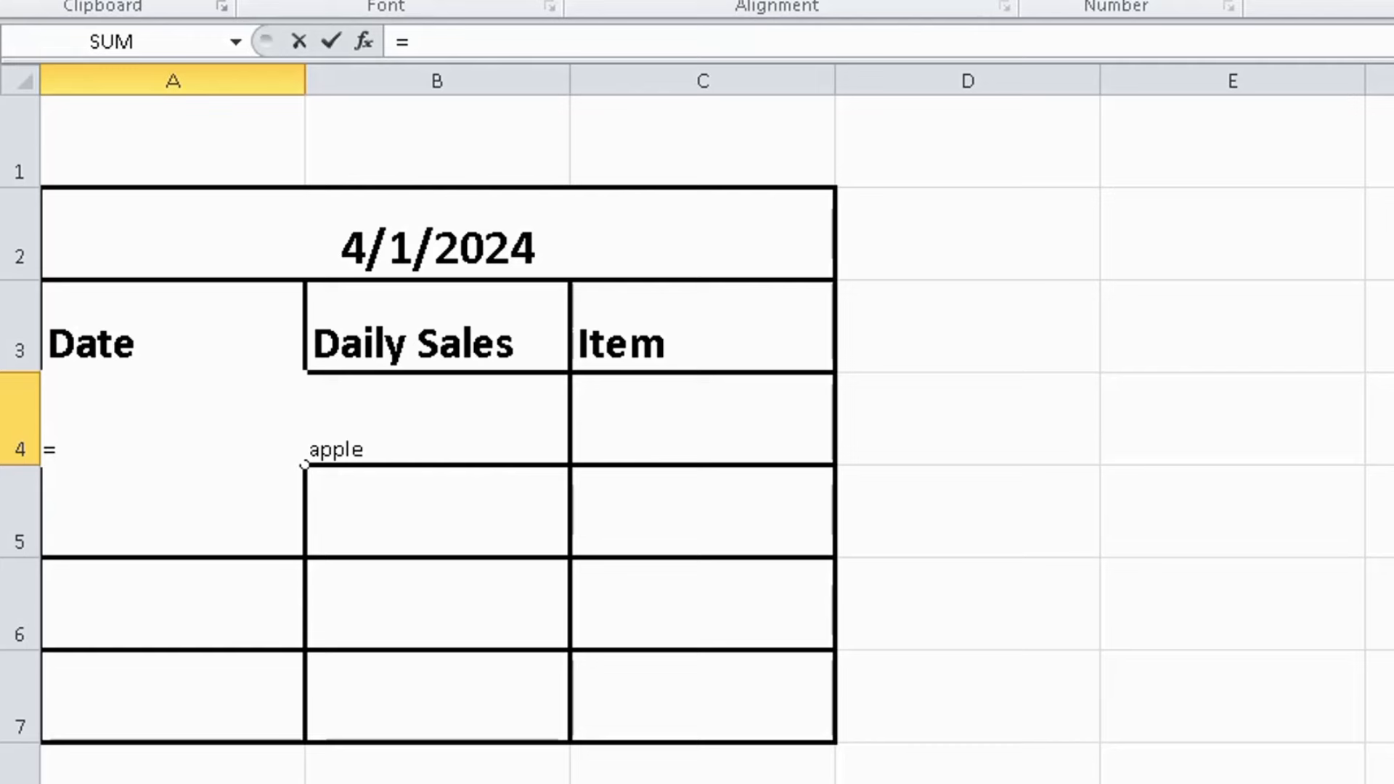
- Begin the A4 formula with the outer IF condition B4<>""
text(if()
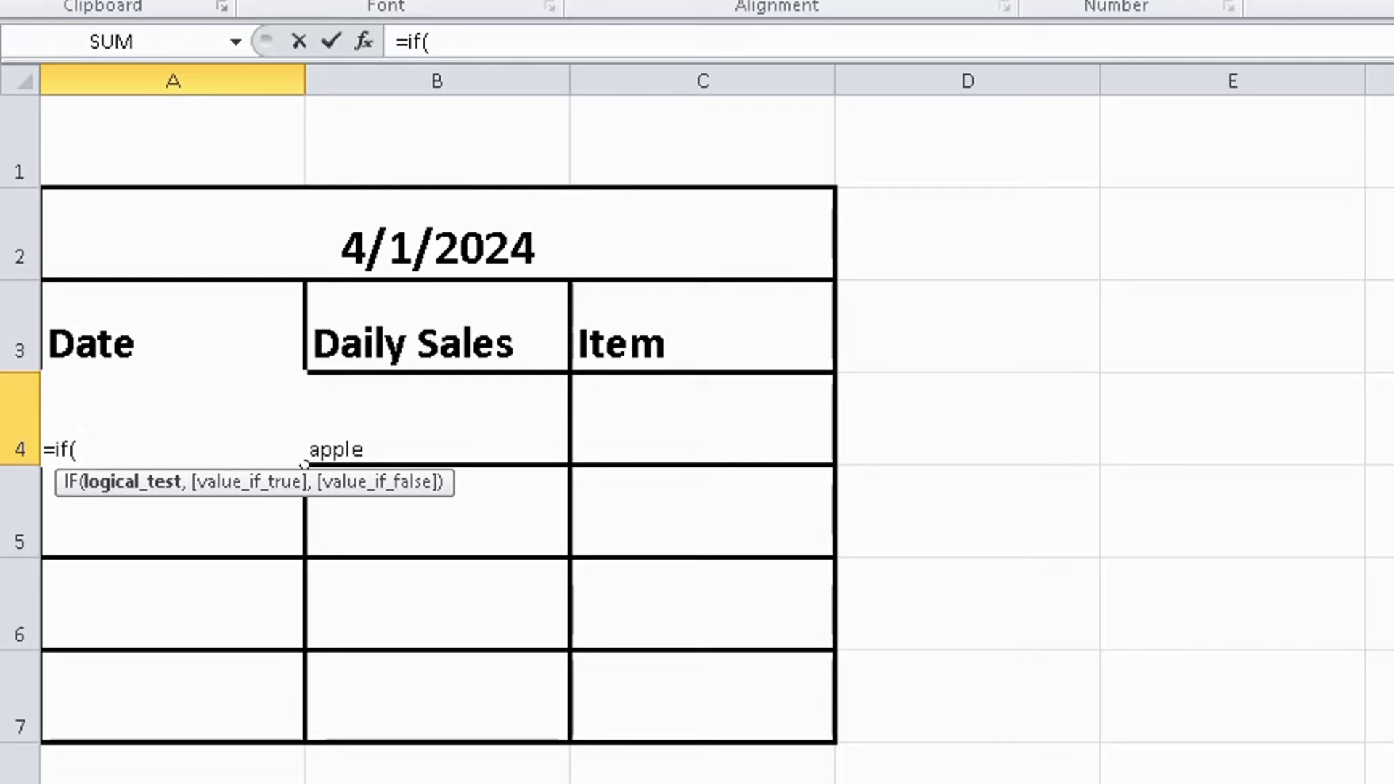
mouse_move(524, 512)
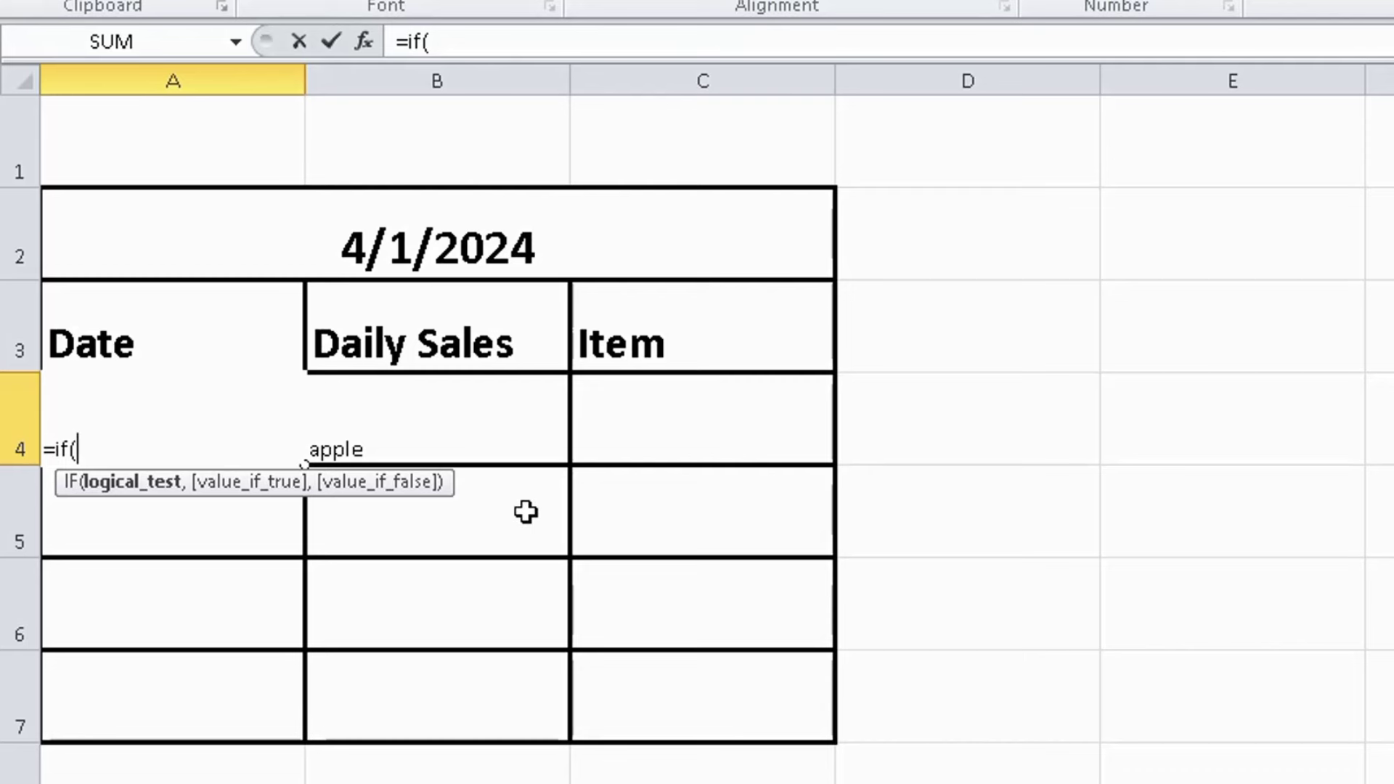
mouse_move(407, 444)
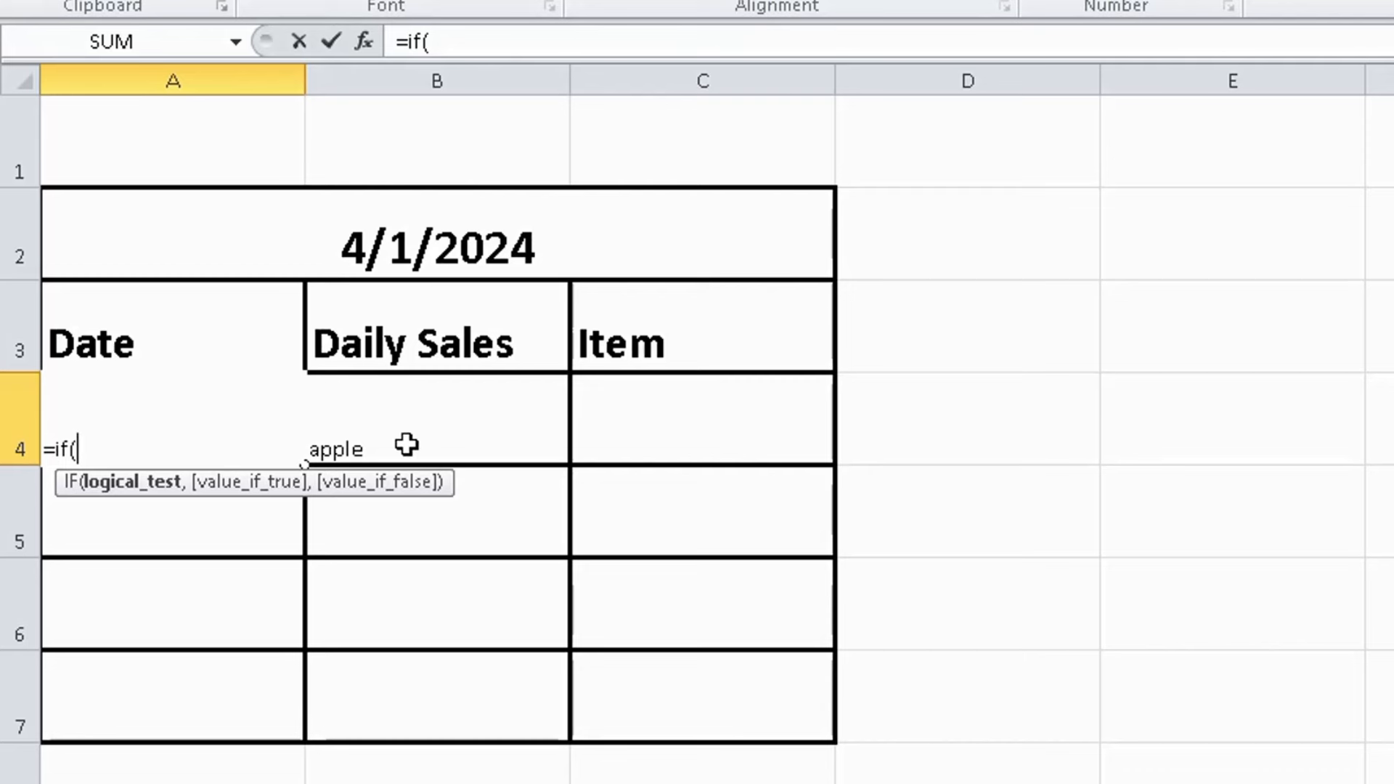
click(436, 418)
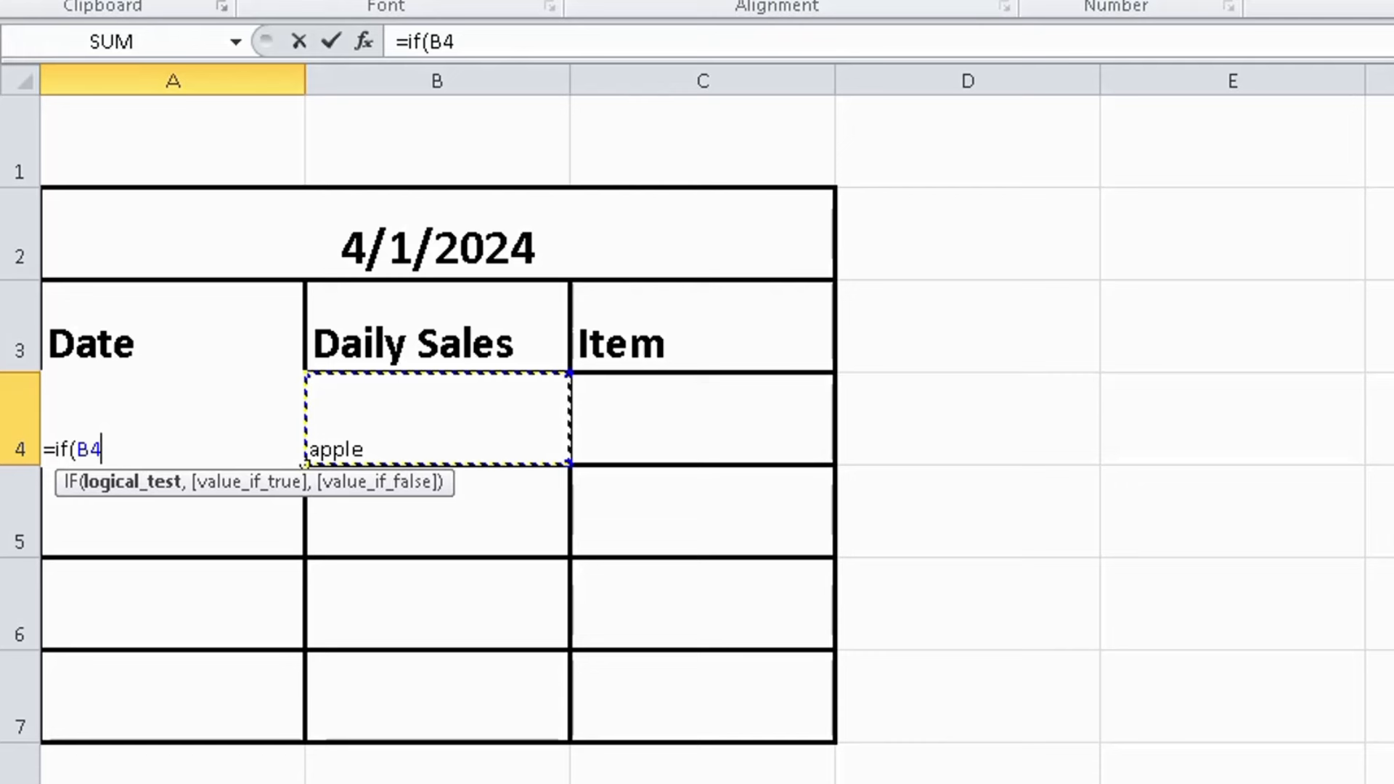
text(<.)
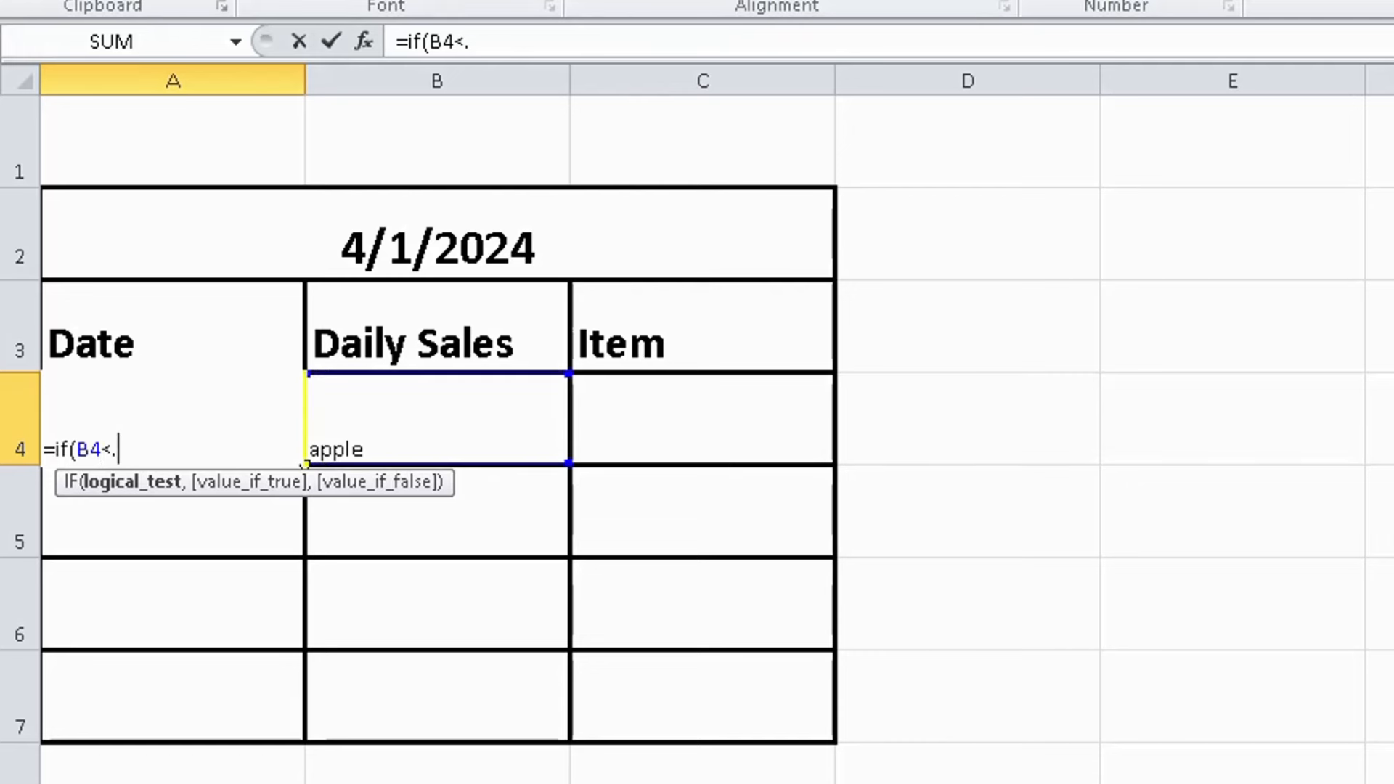
text(>)
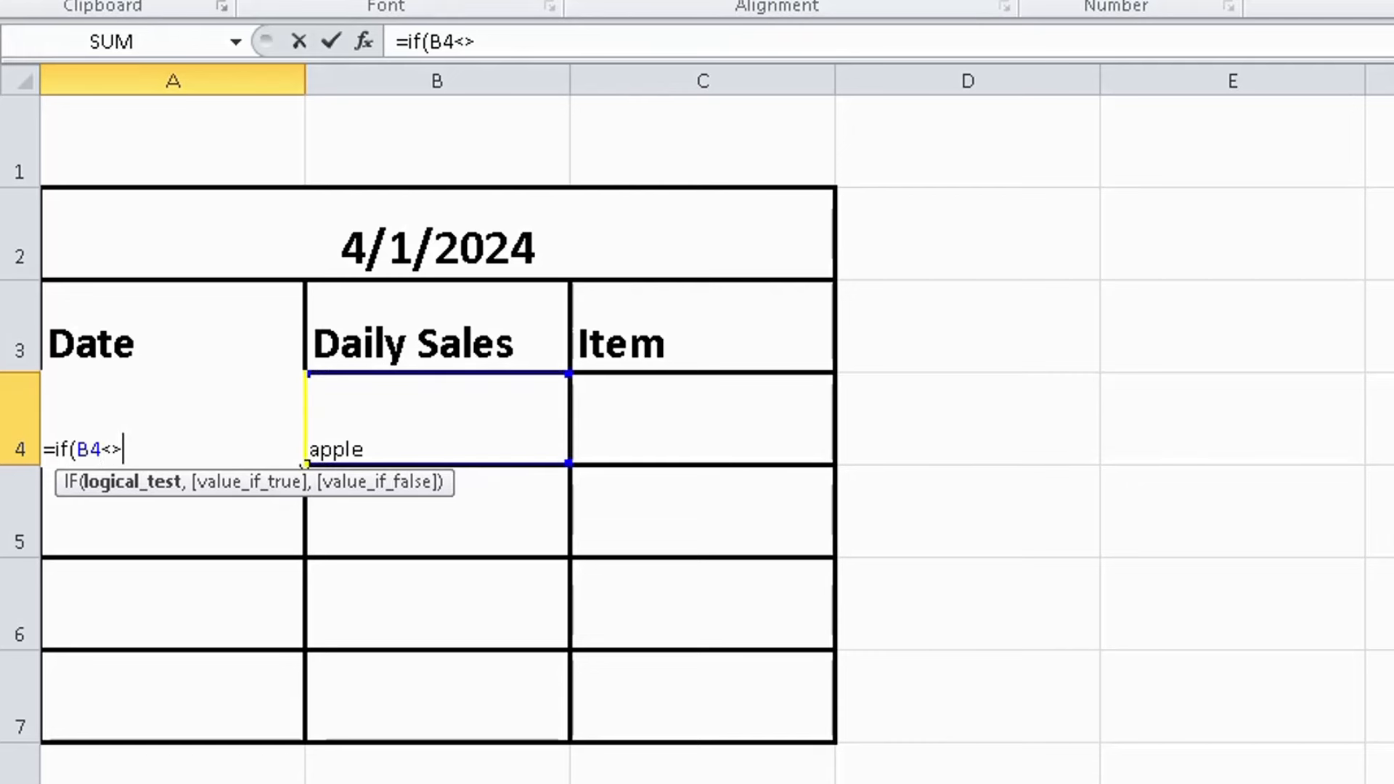
text("")
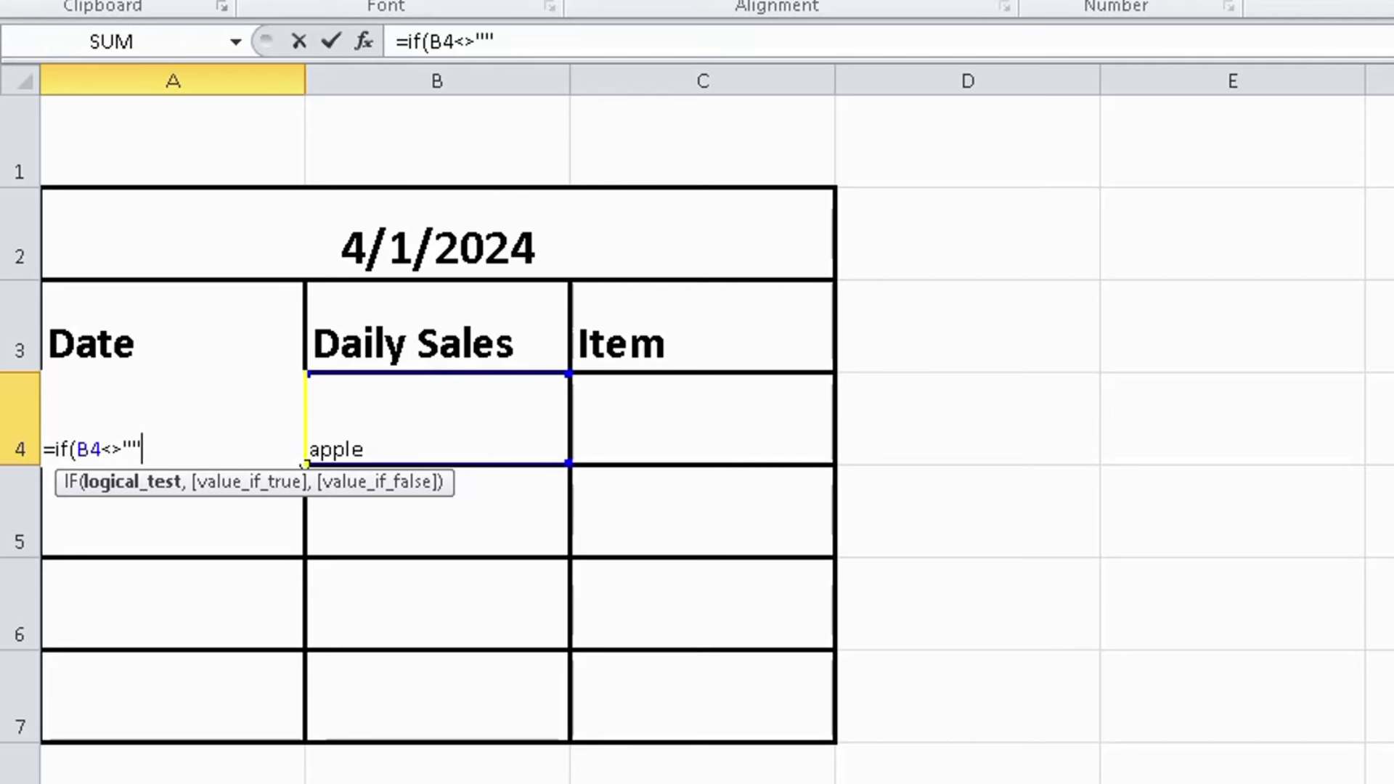
text(,)
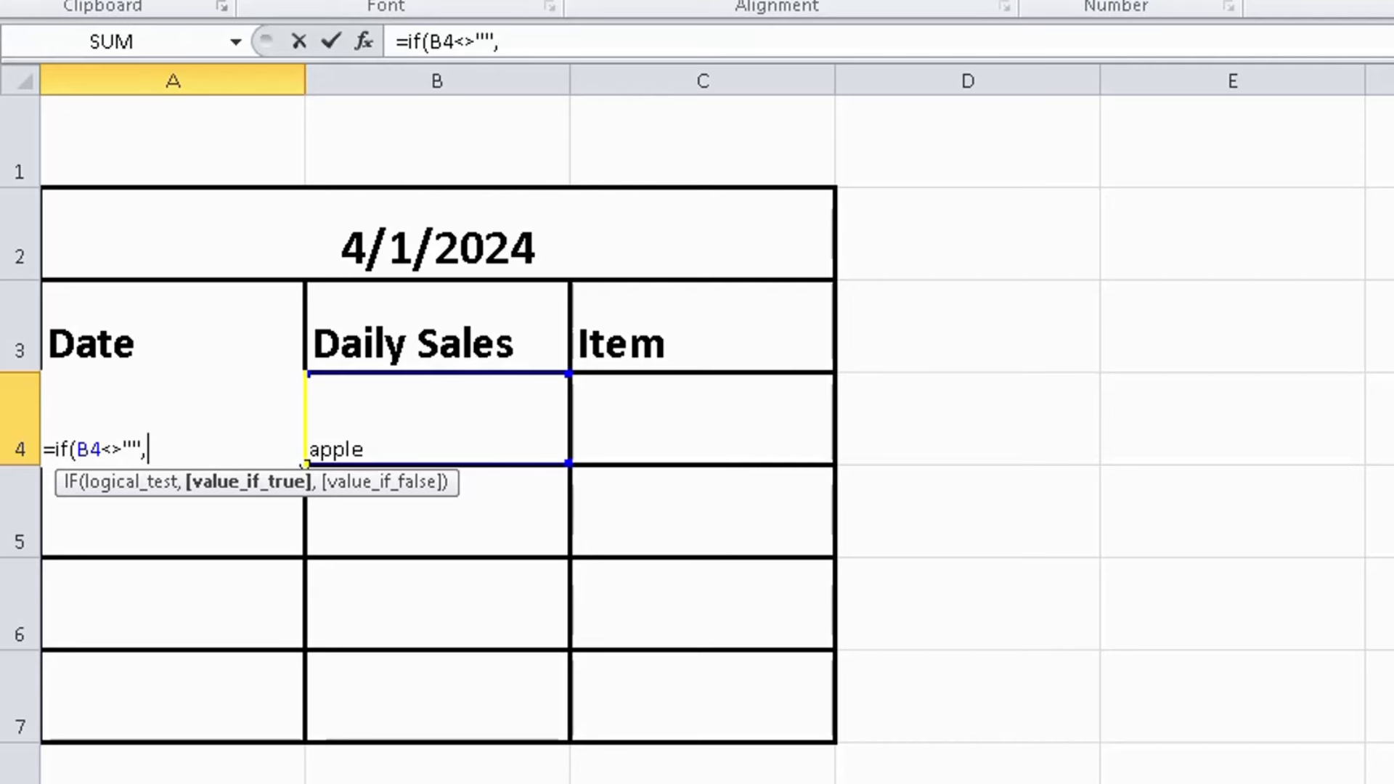
- Add the nested IF(A4<>"",A4,NOW()) with a blank "" fallback and close the formula
text(if()
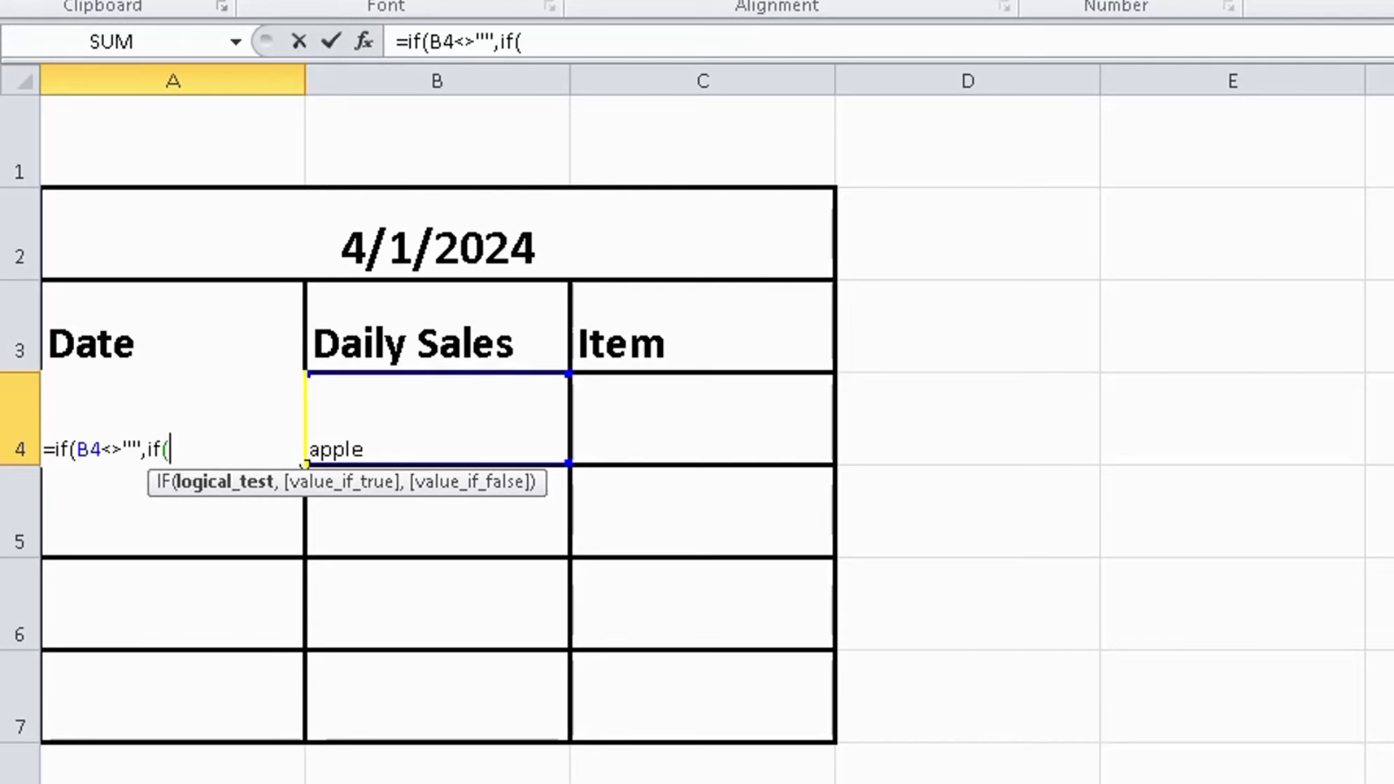
text(a)
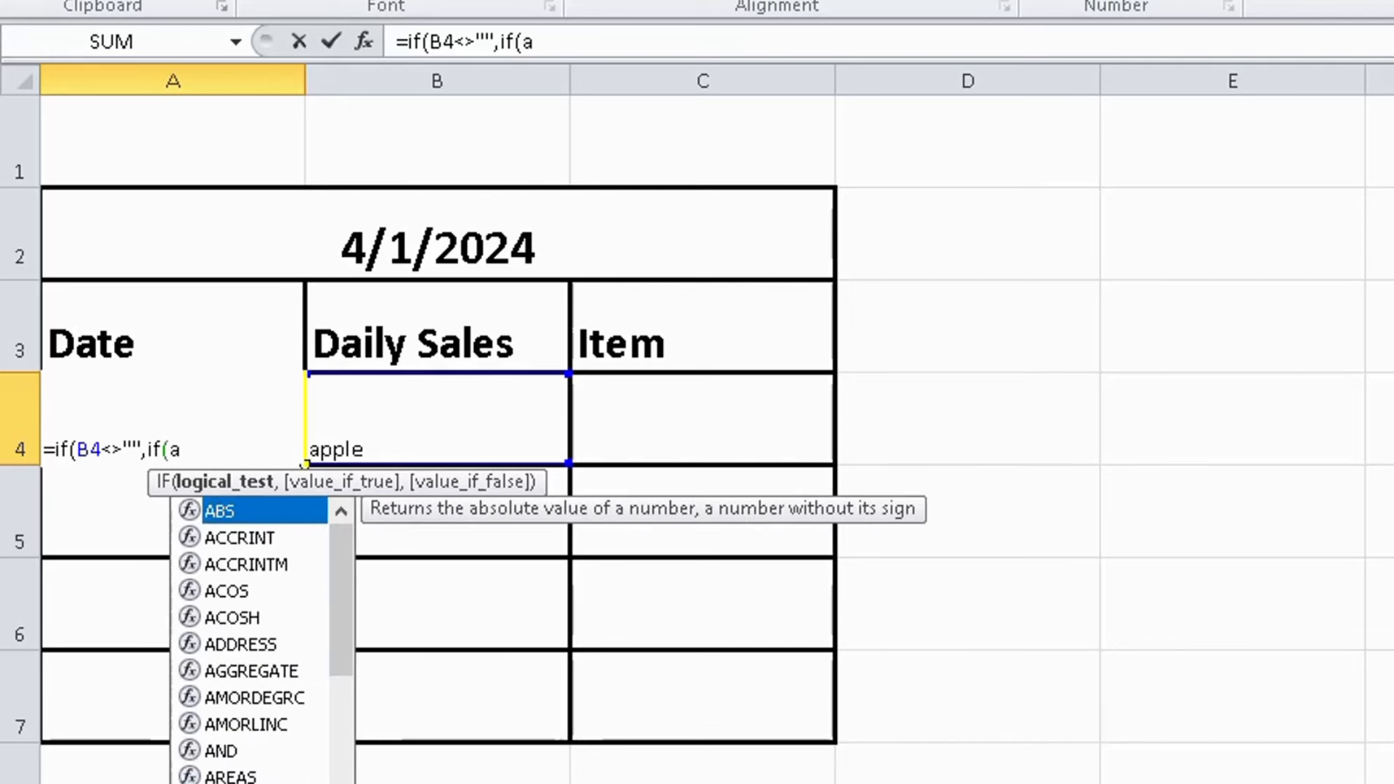
text(4)
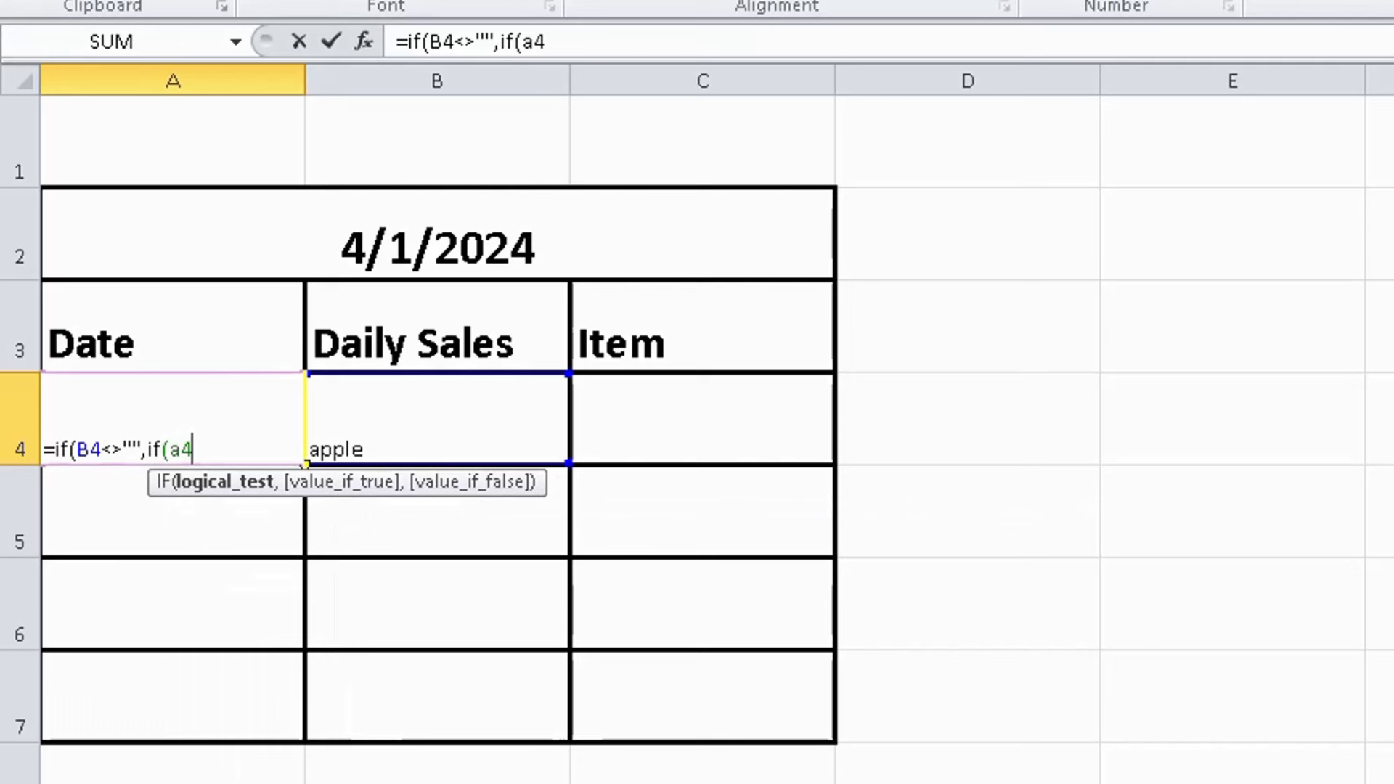
text(<)
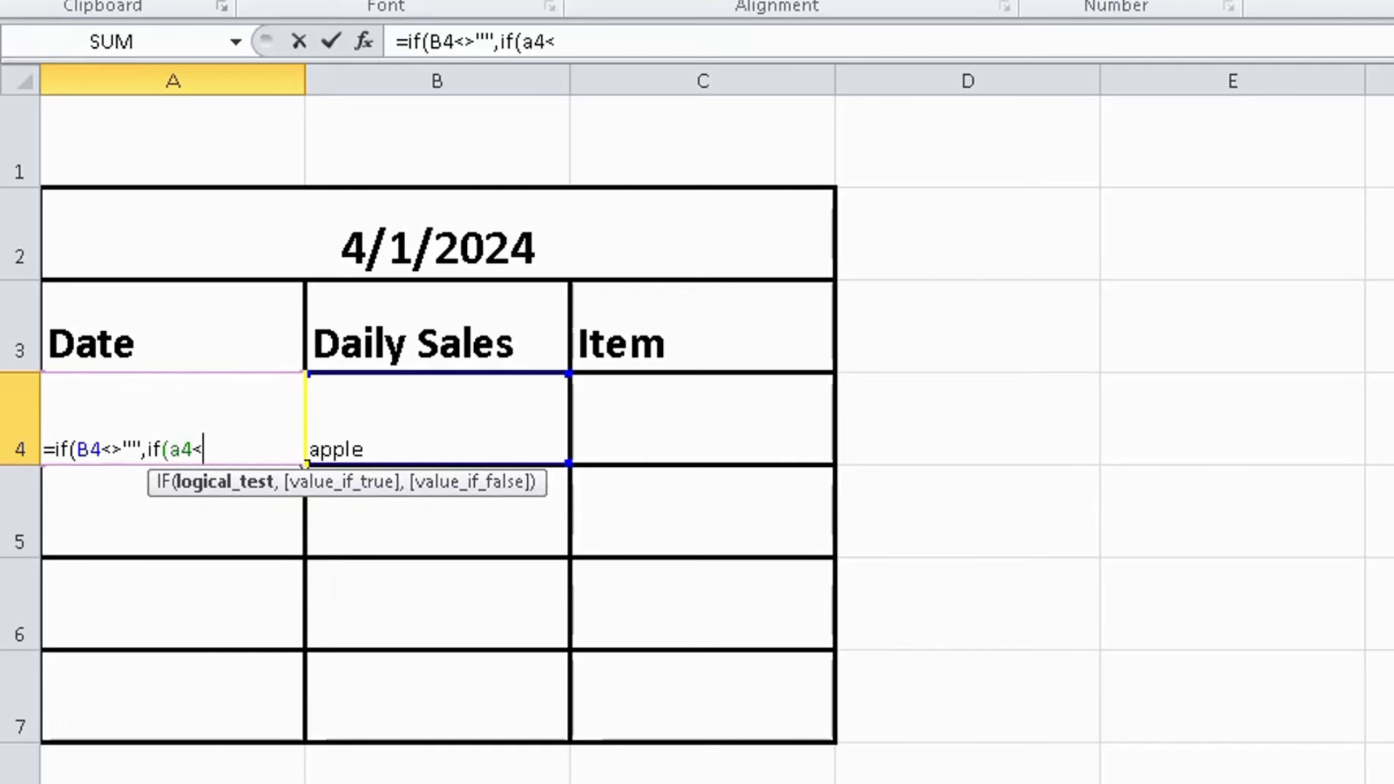
text(>)
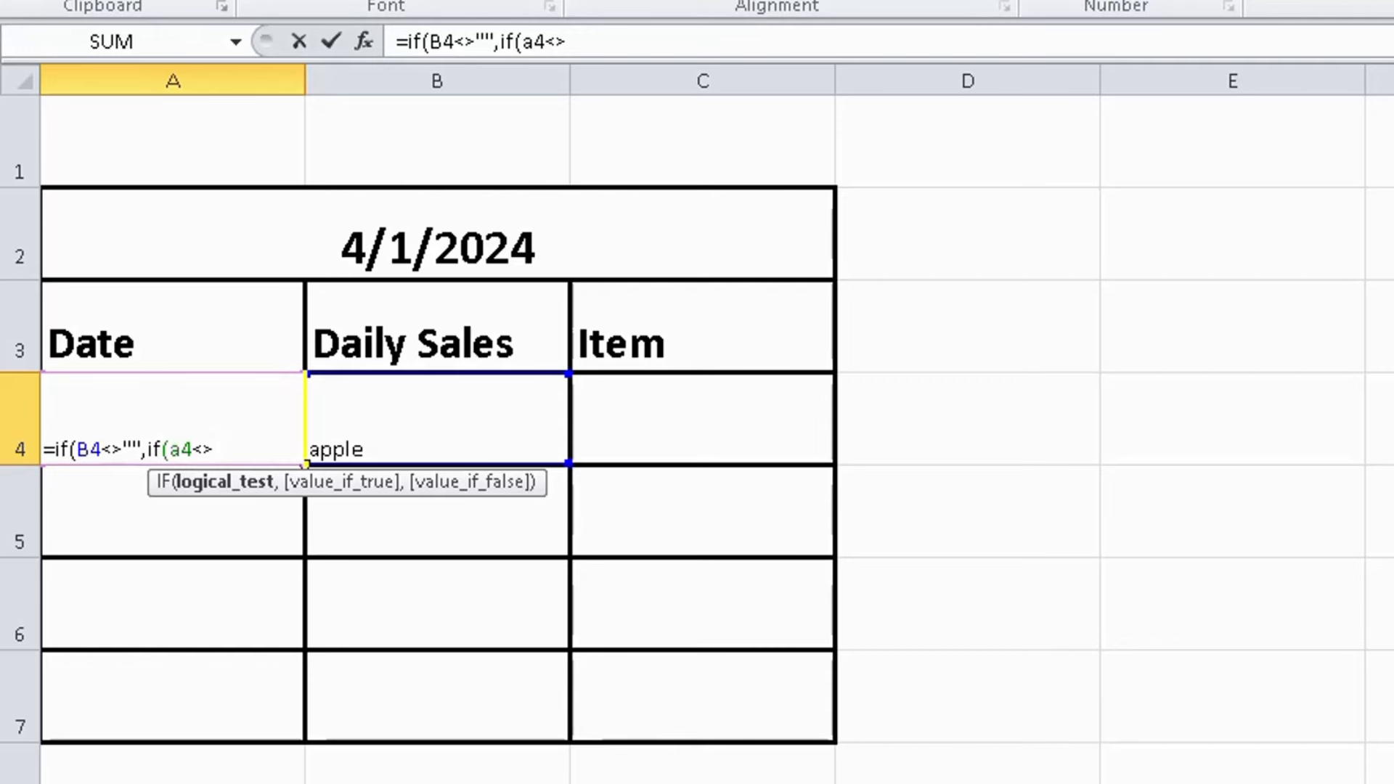
text("",)
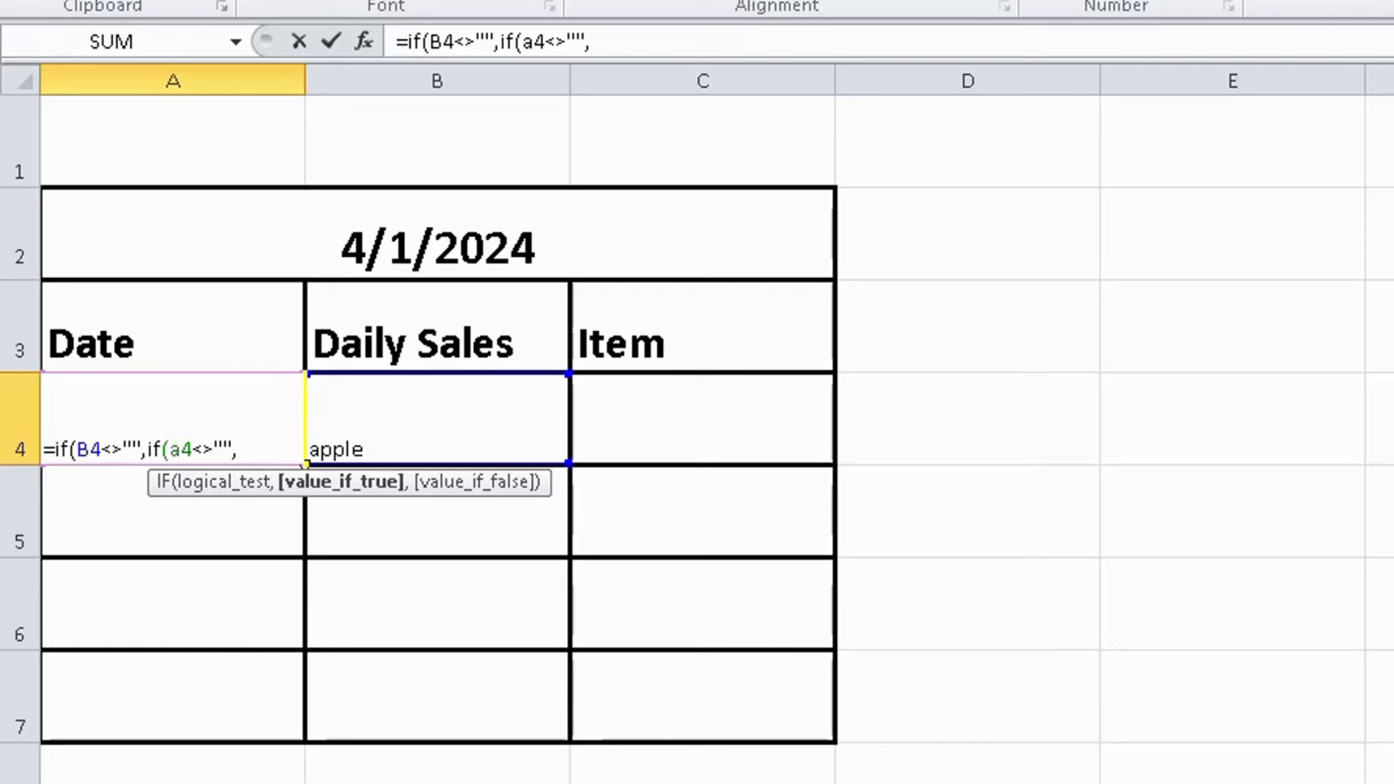
text(A)
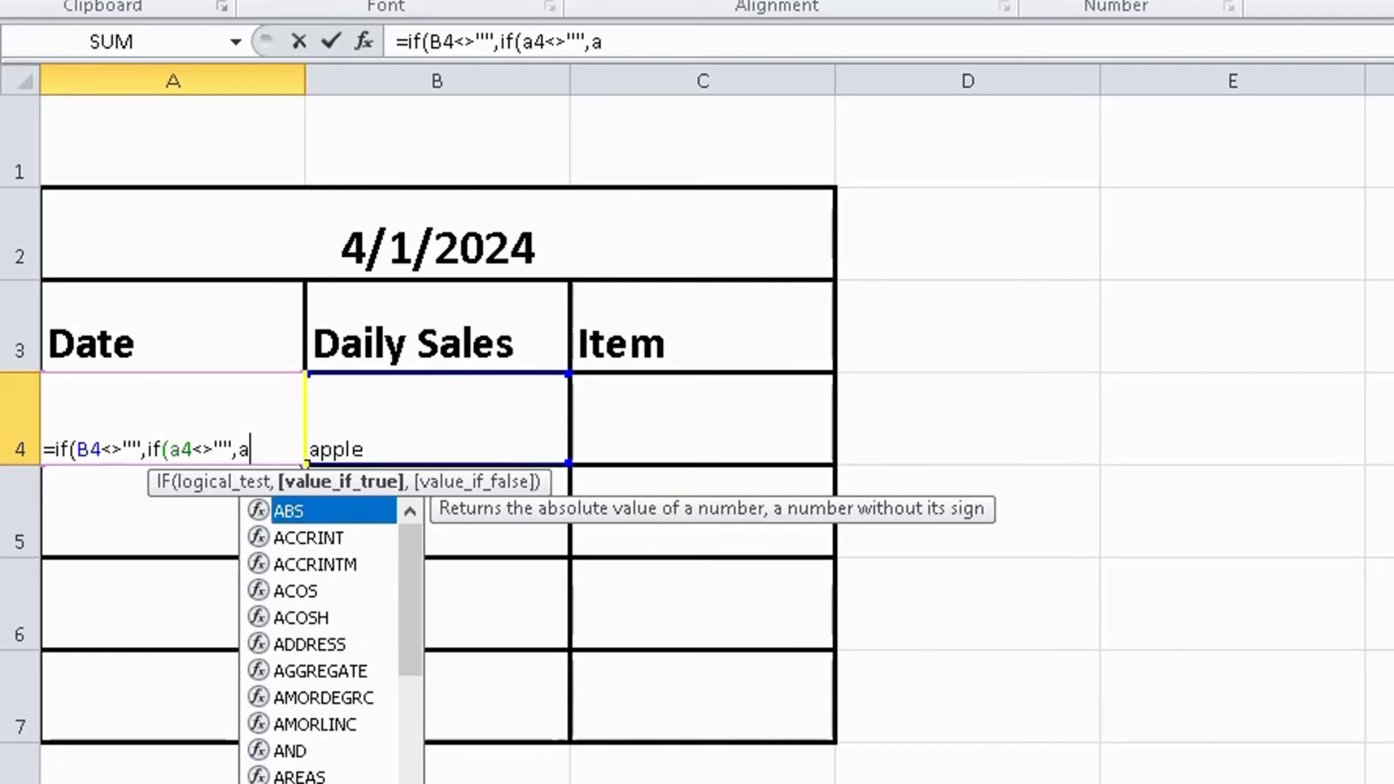
text(4)
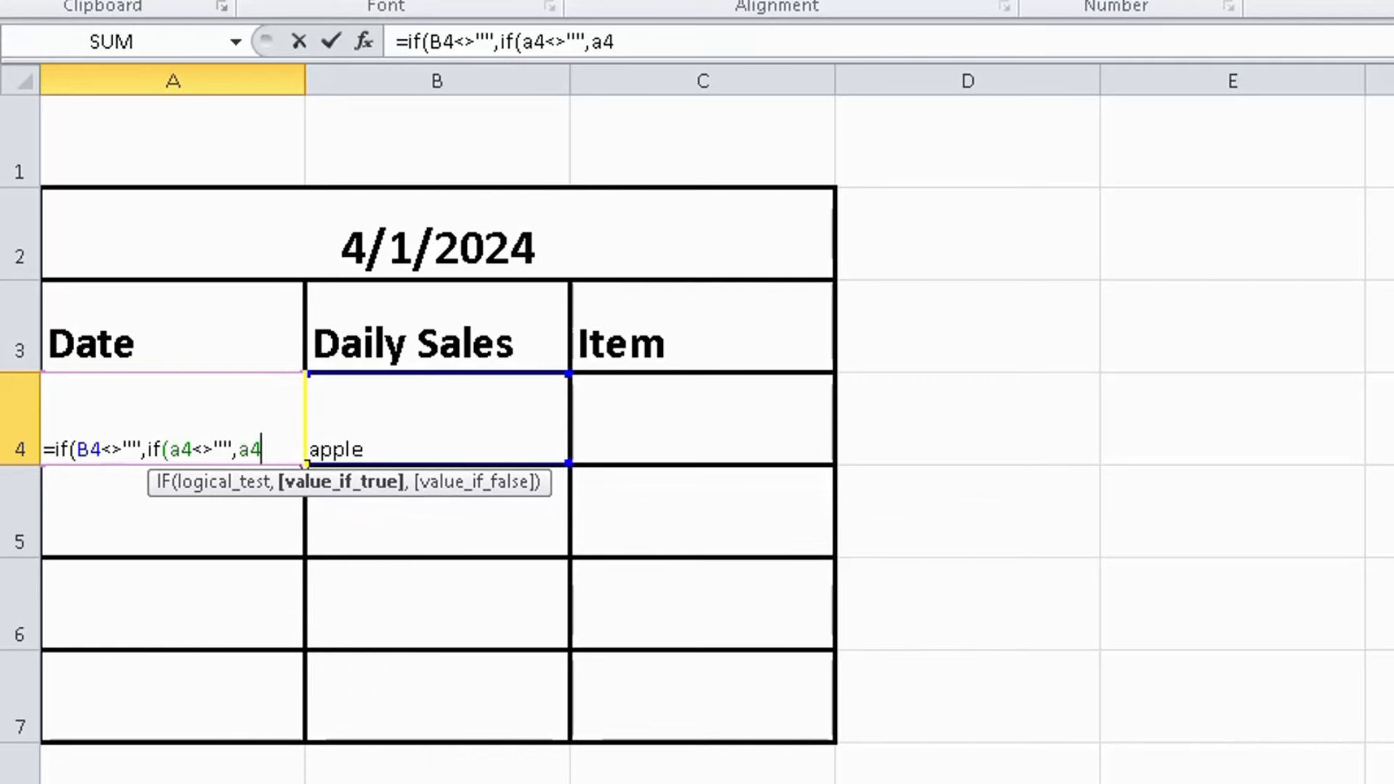
text(,)
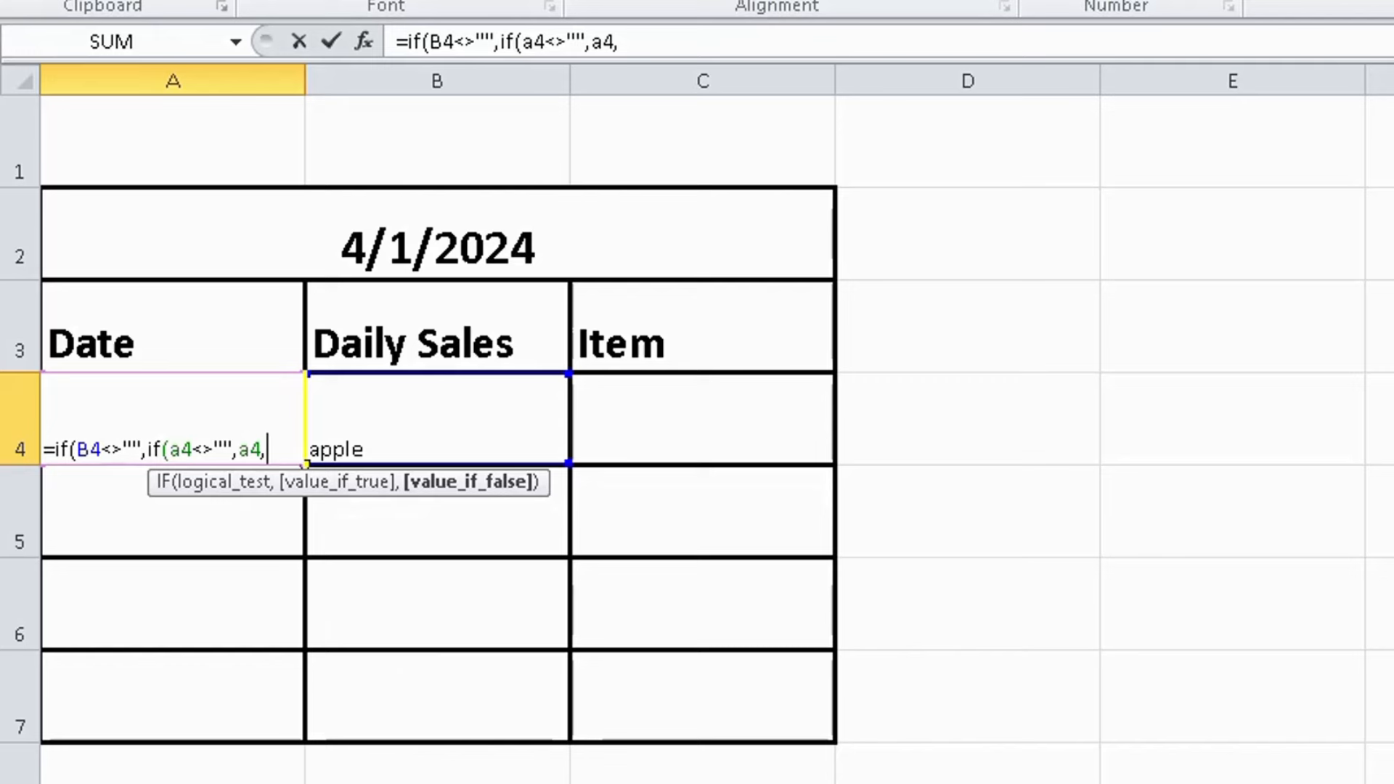
text(N)
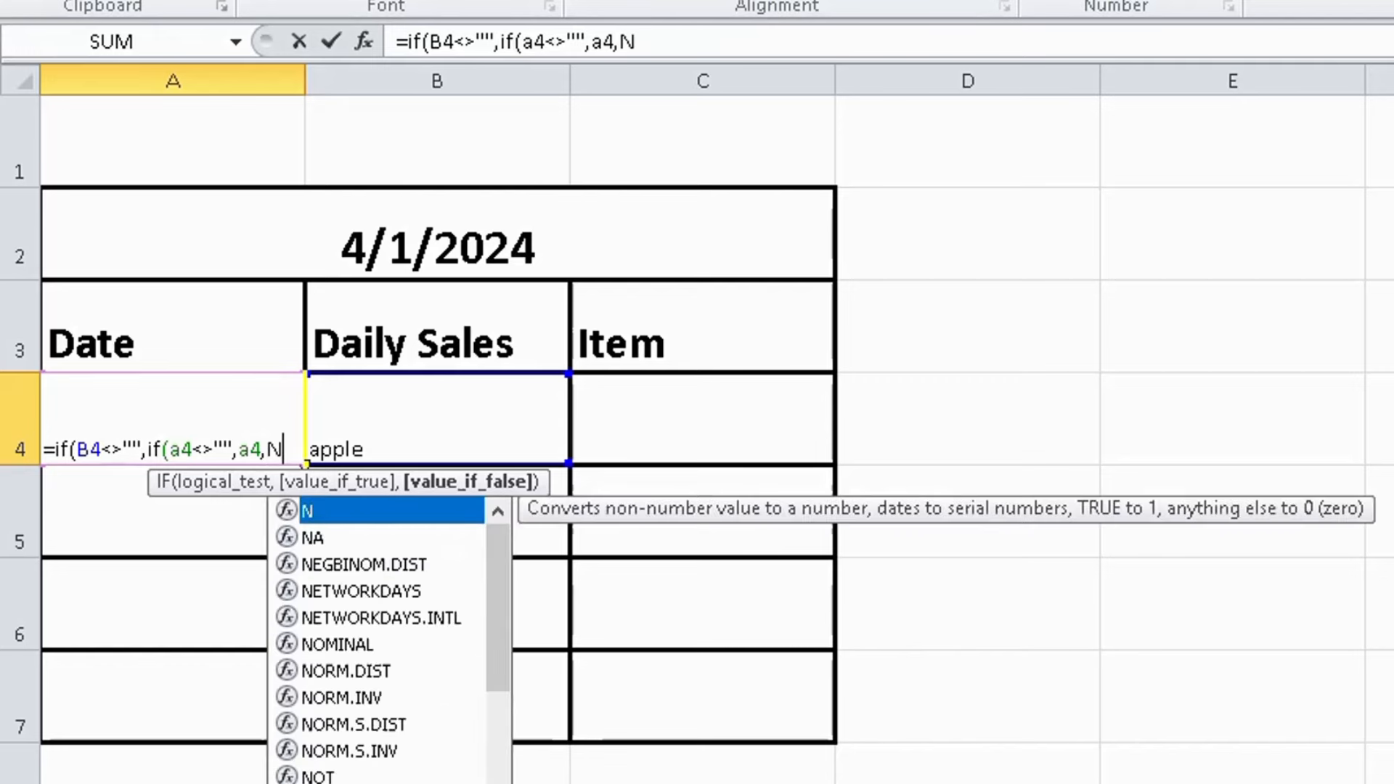
text(OW)
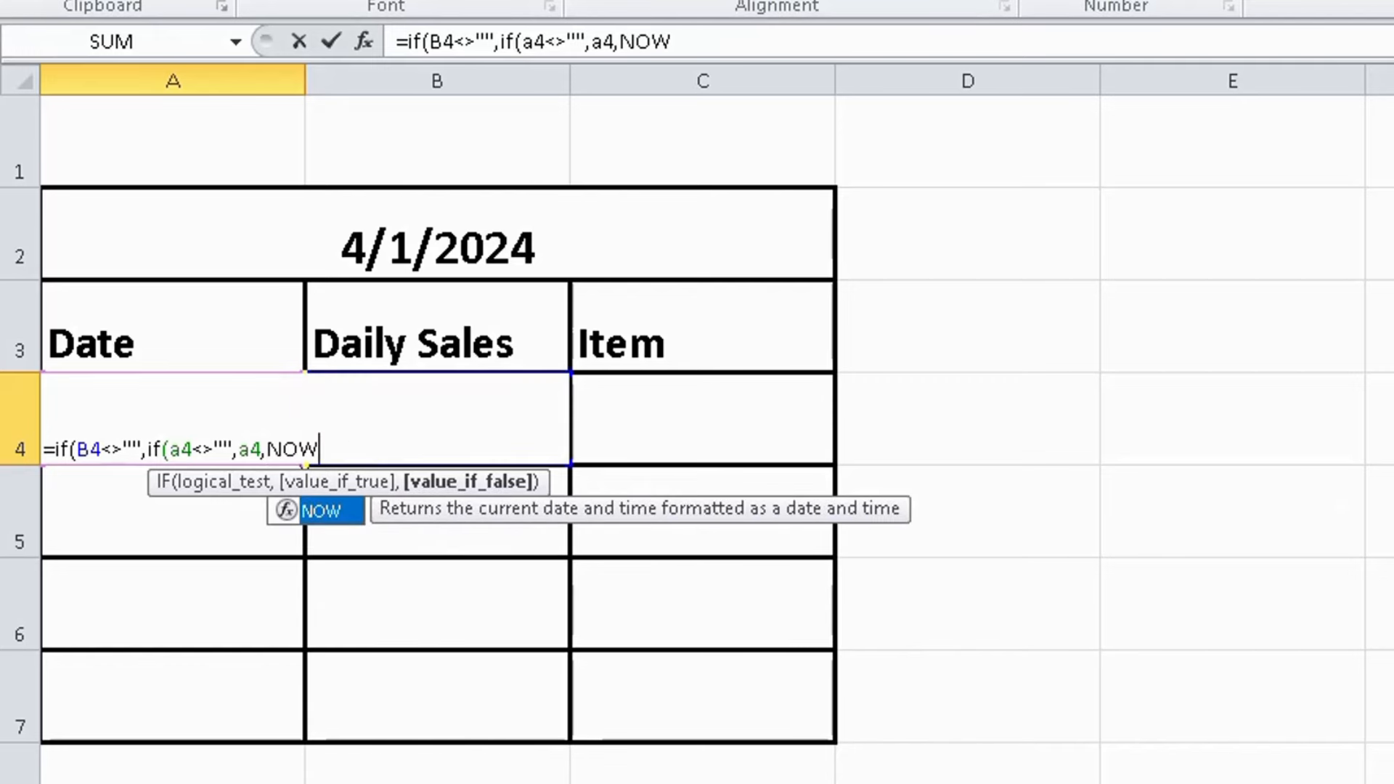
text(()))
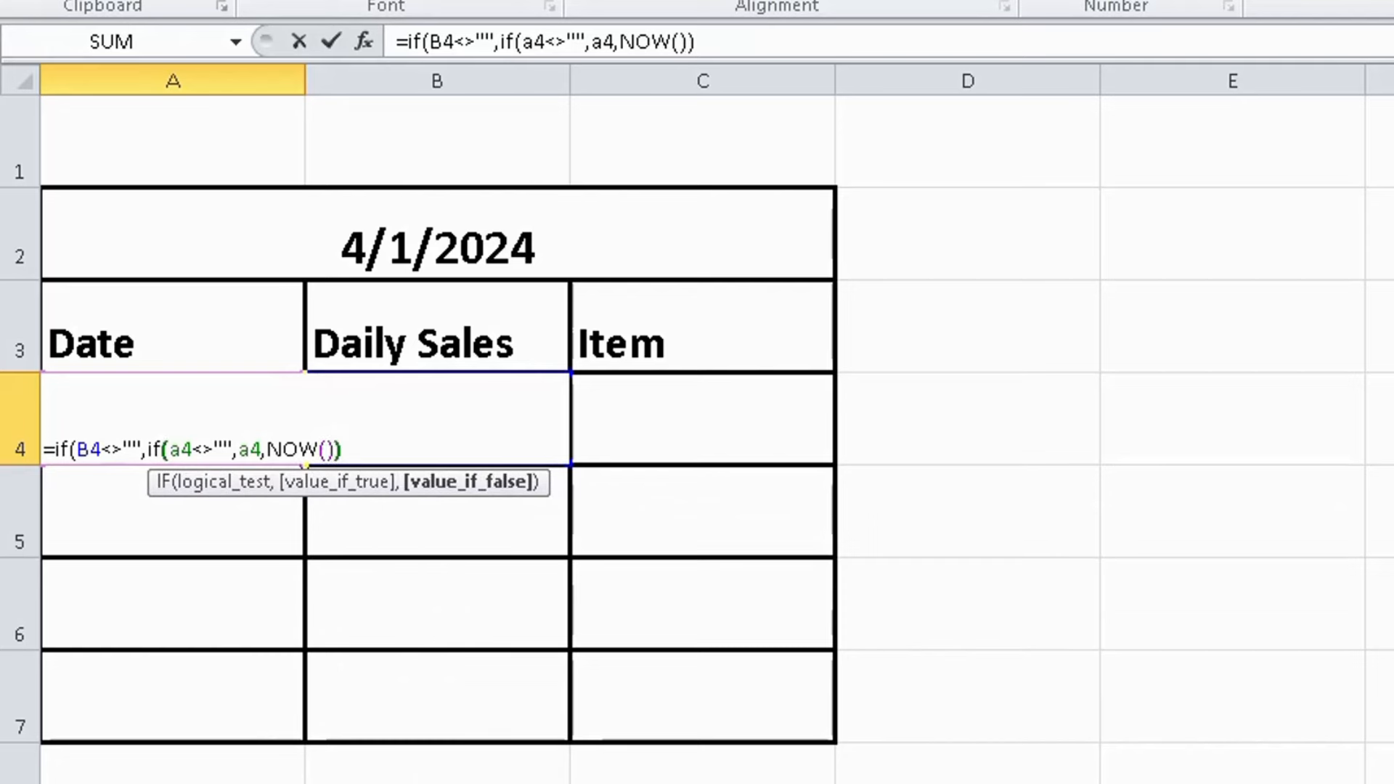
text(,")
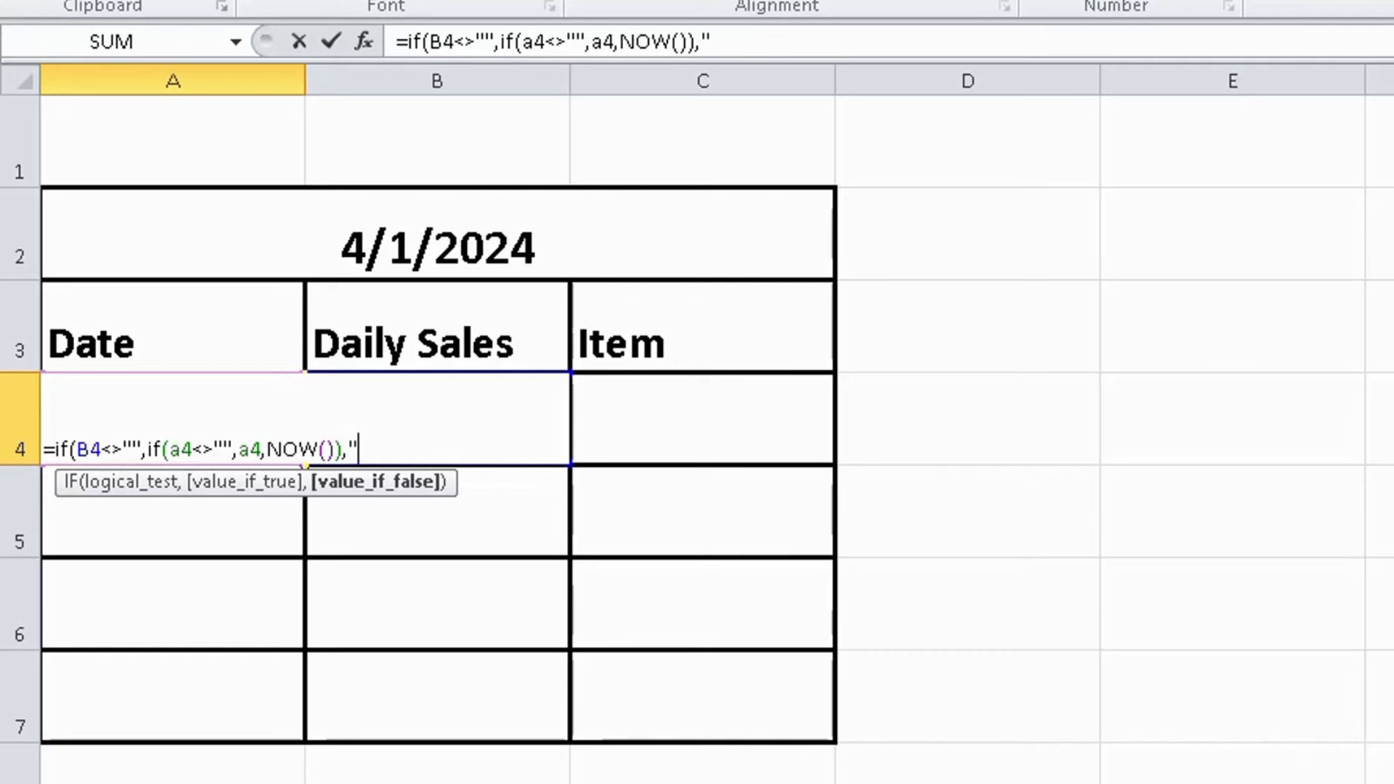
text(")
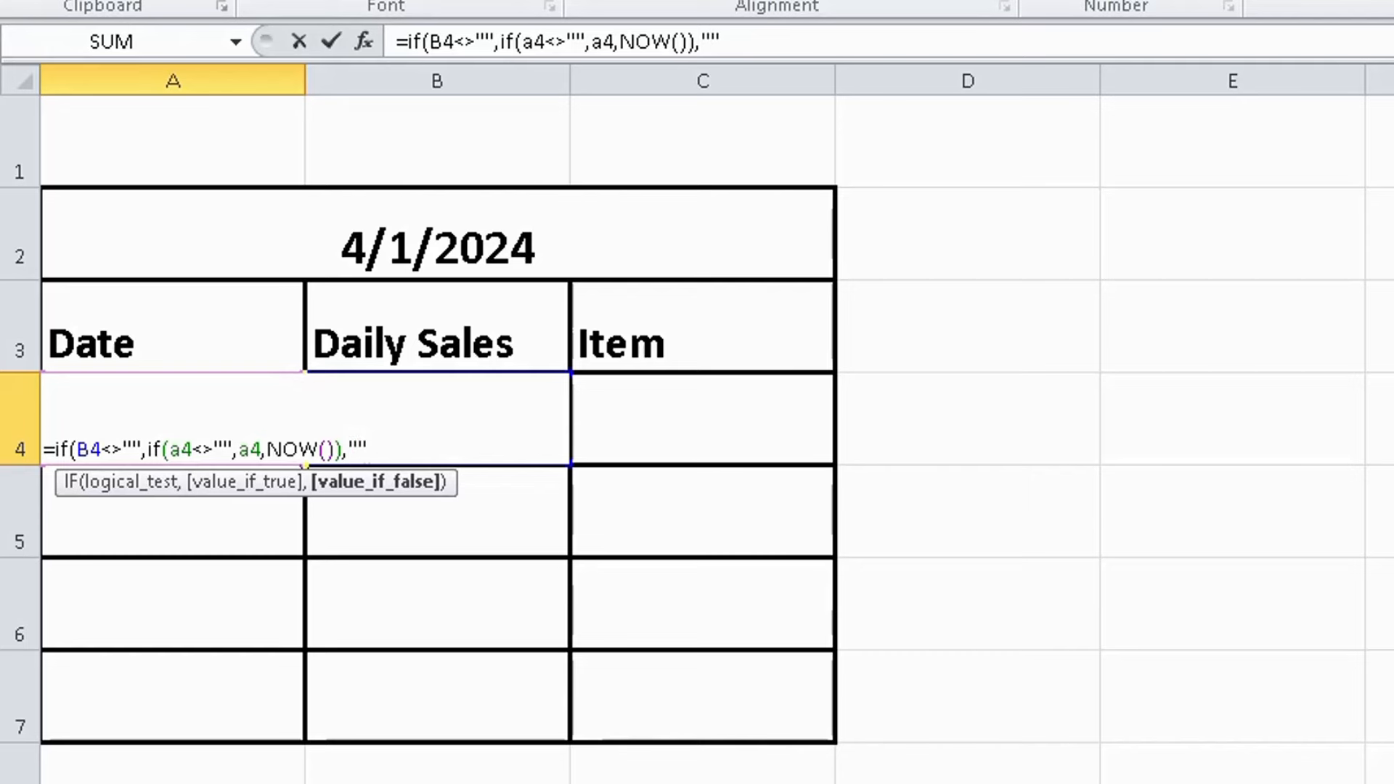
text())
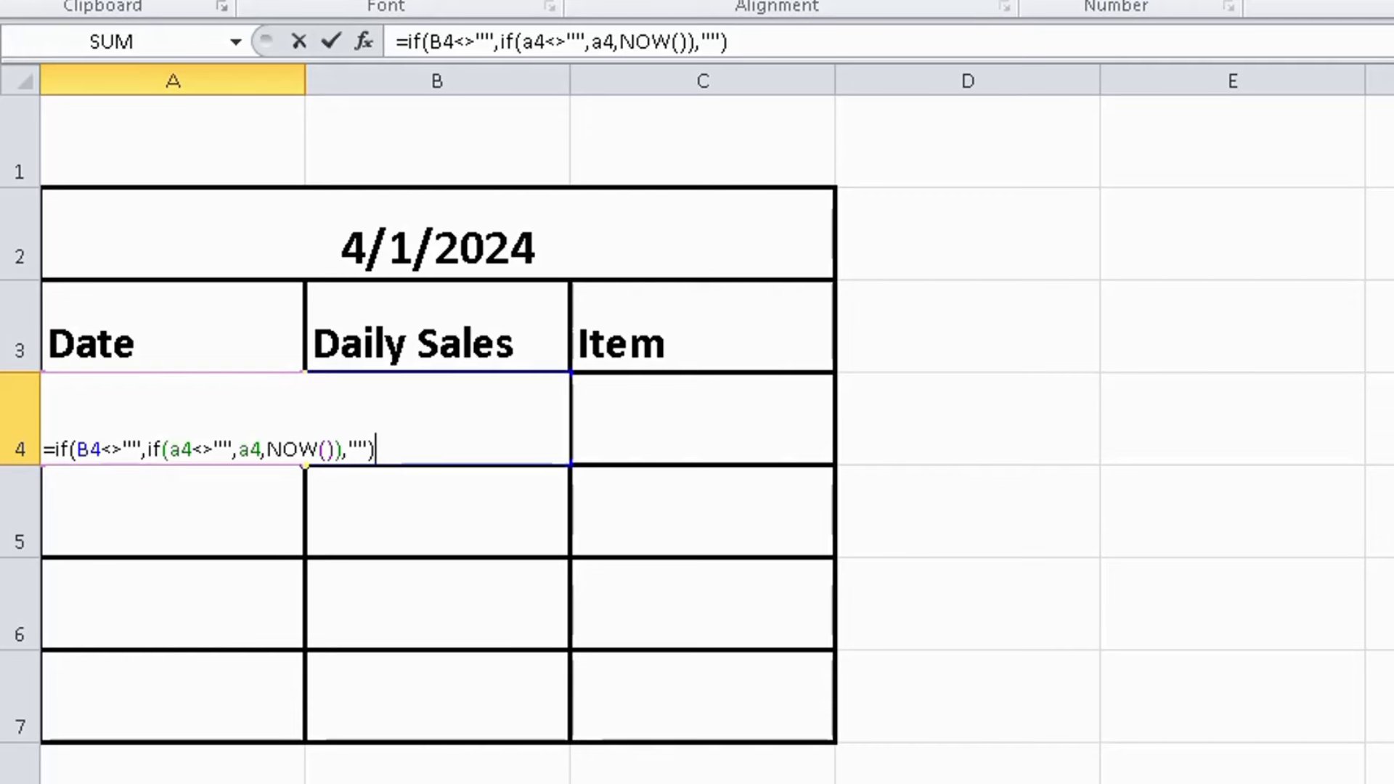
- Commit the A4 timestamp formula, now showing 1/0/1900, and reselect the apple cell B4
key(Return)
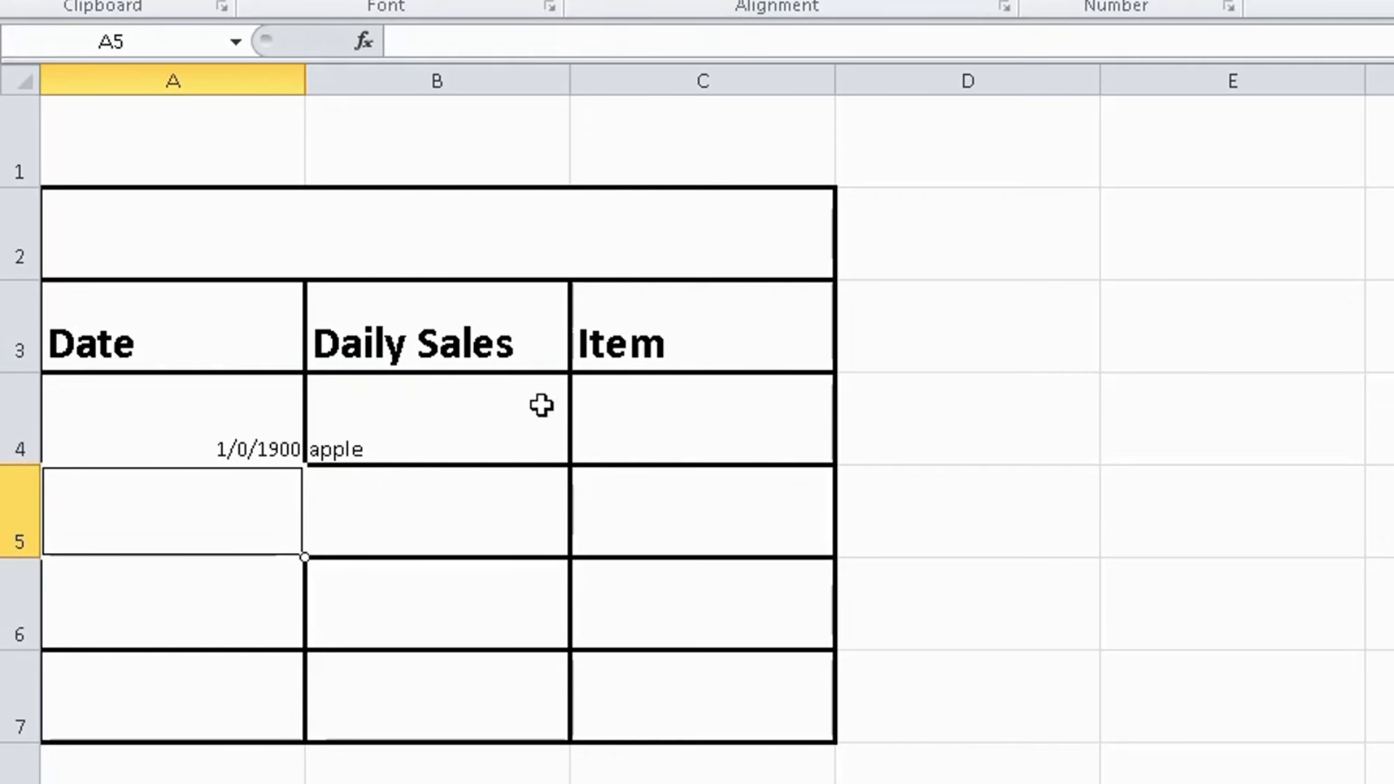
mouse_move(549, 412)
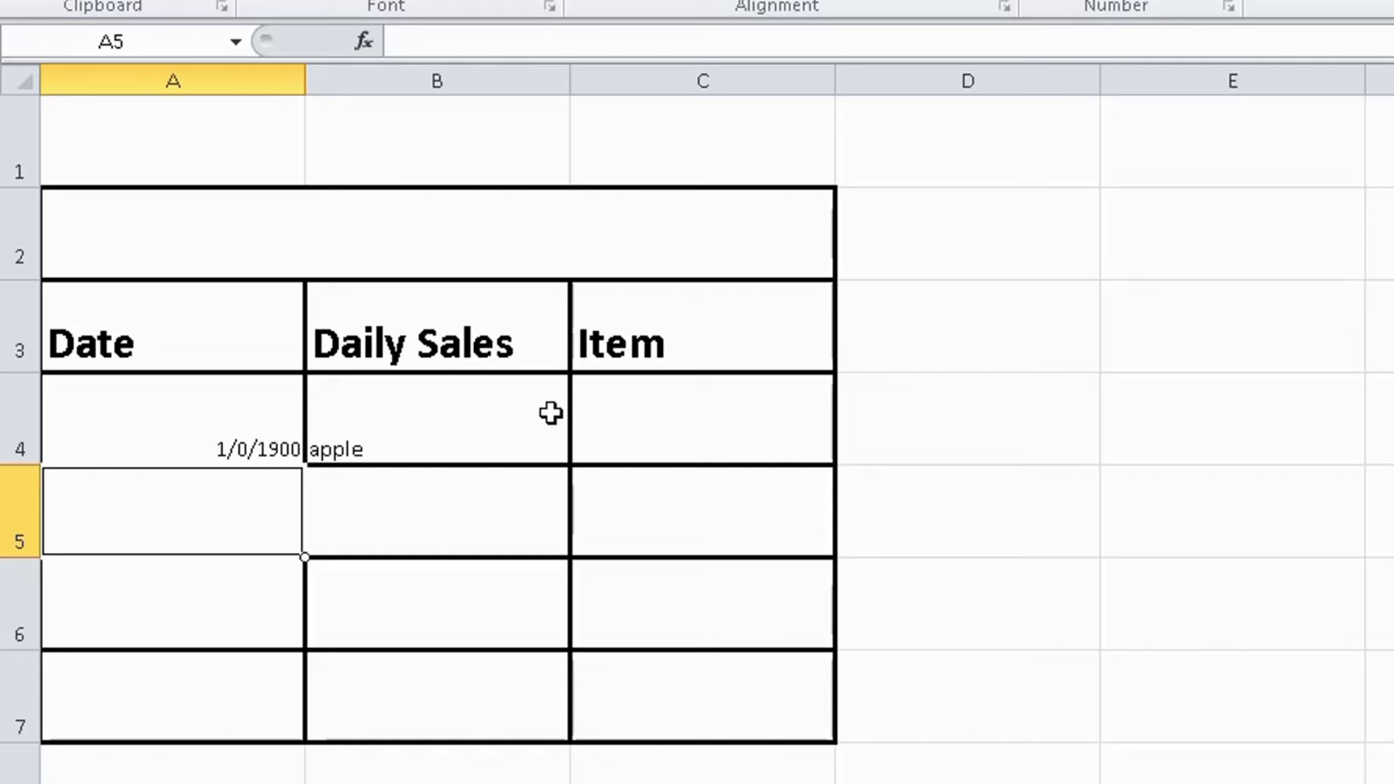
mouse_move(646, 421)
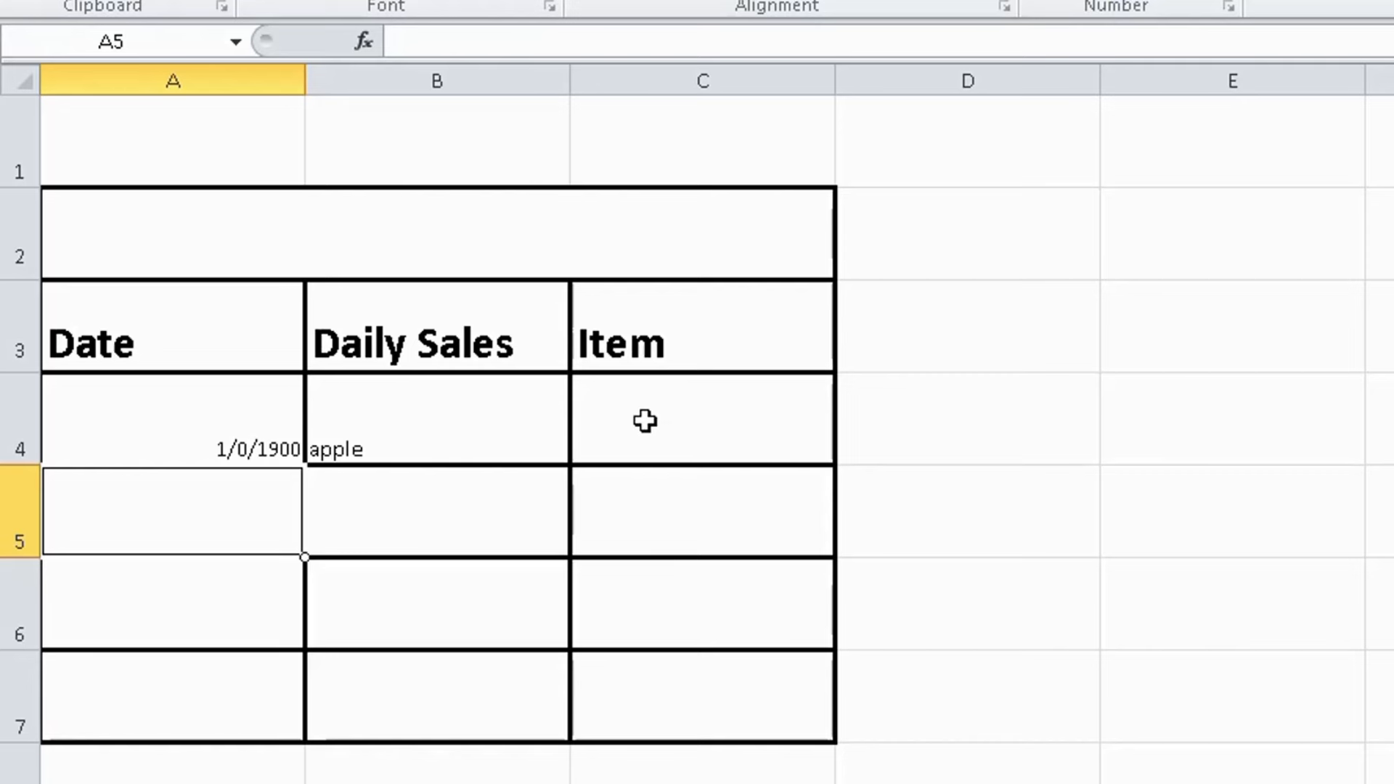
mouse_move(626, 367)
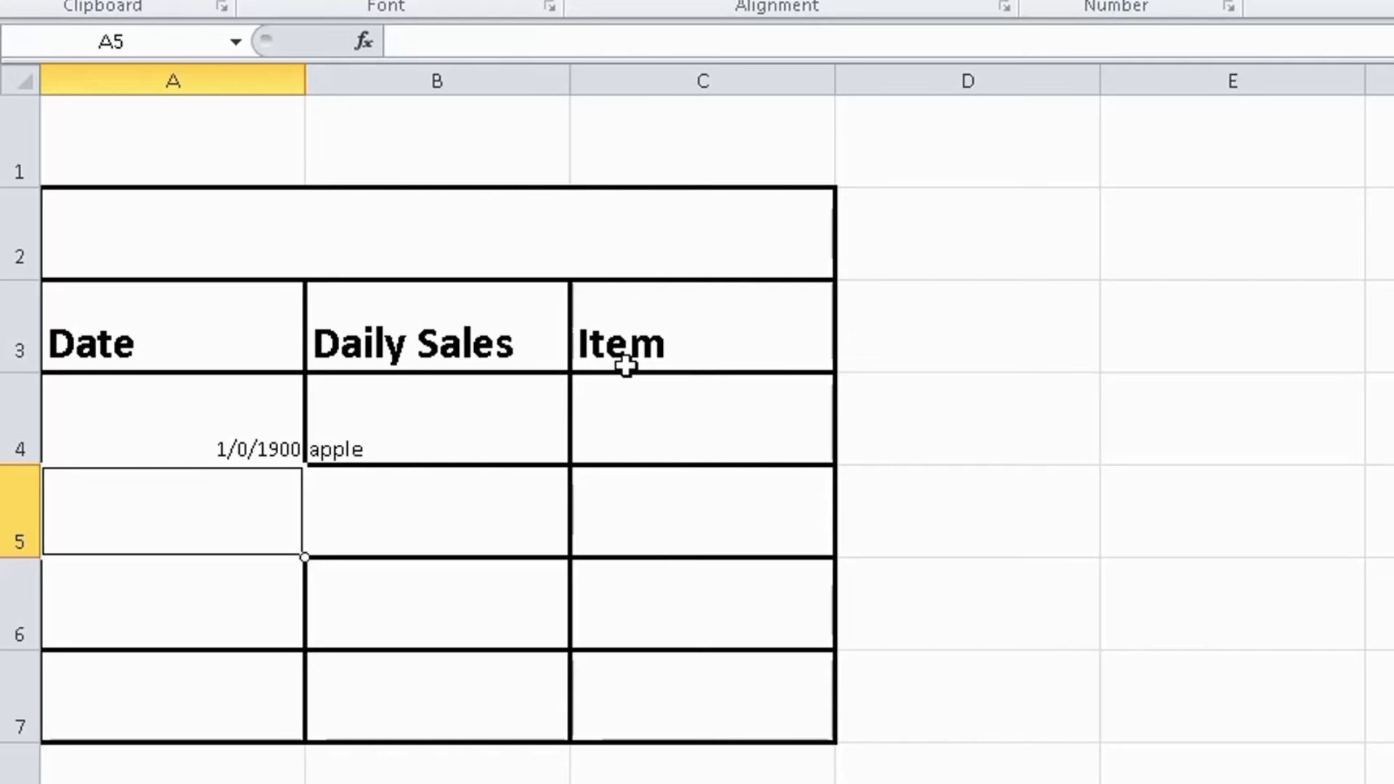
mouse_move(603, 378)
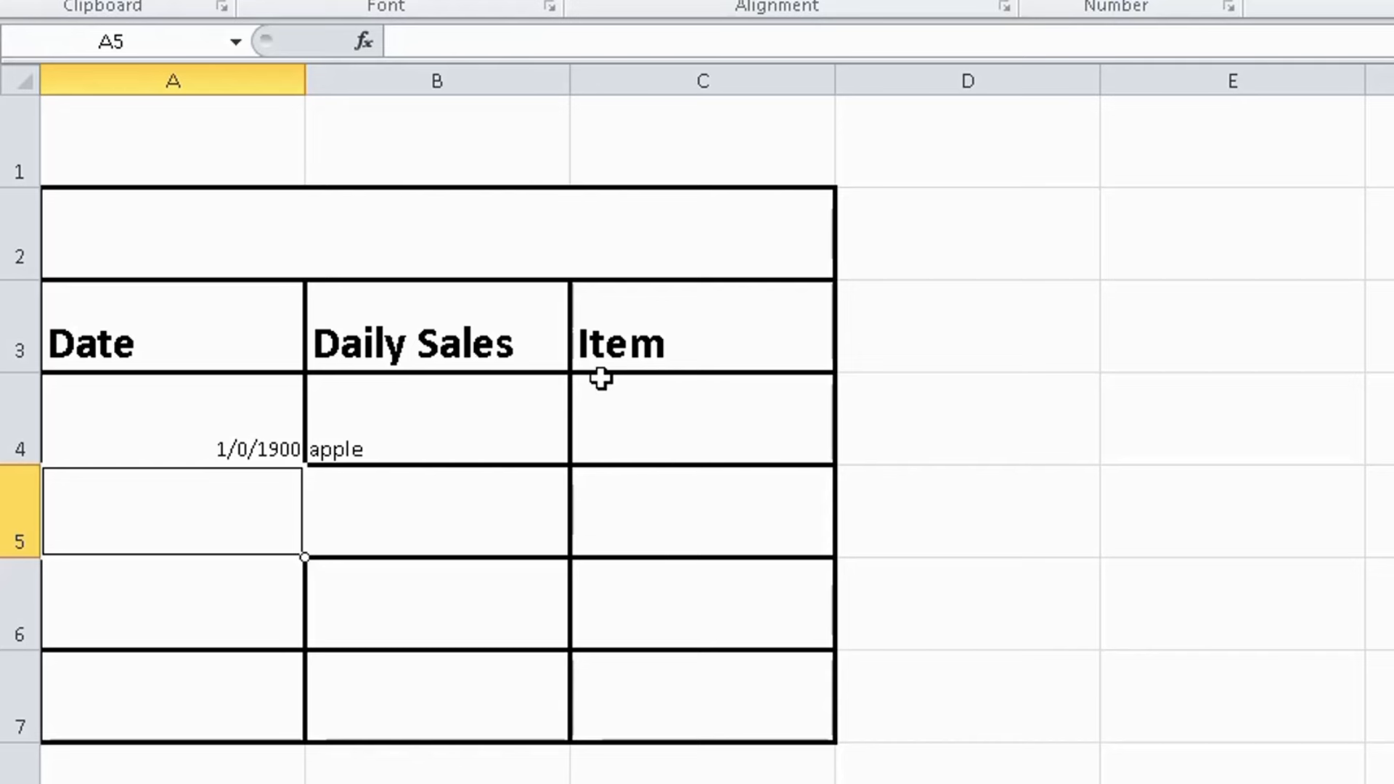
mouse_move(866, 361)
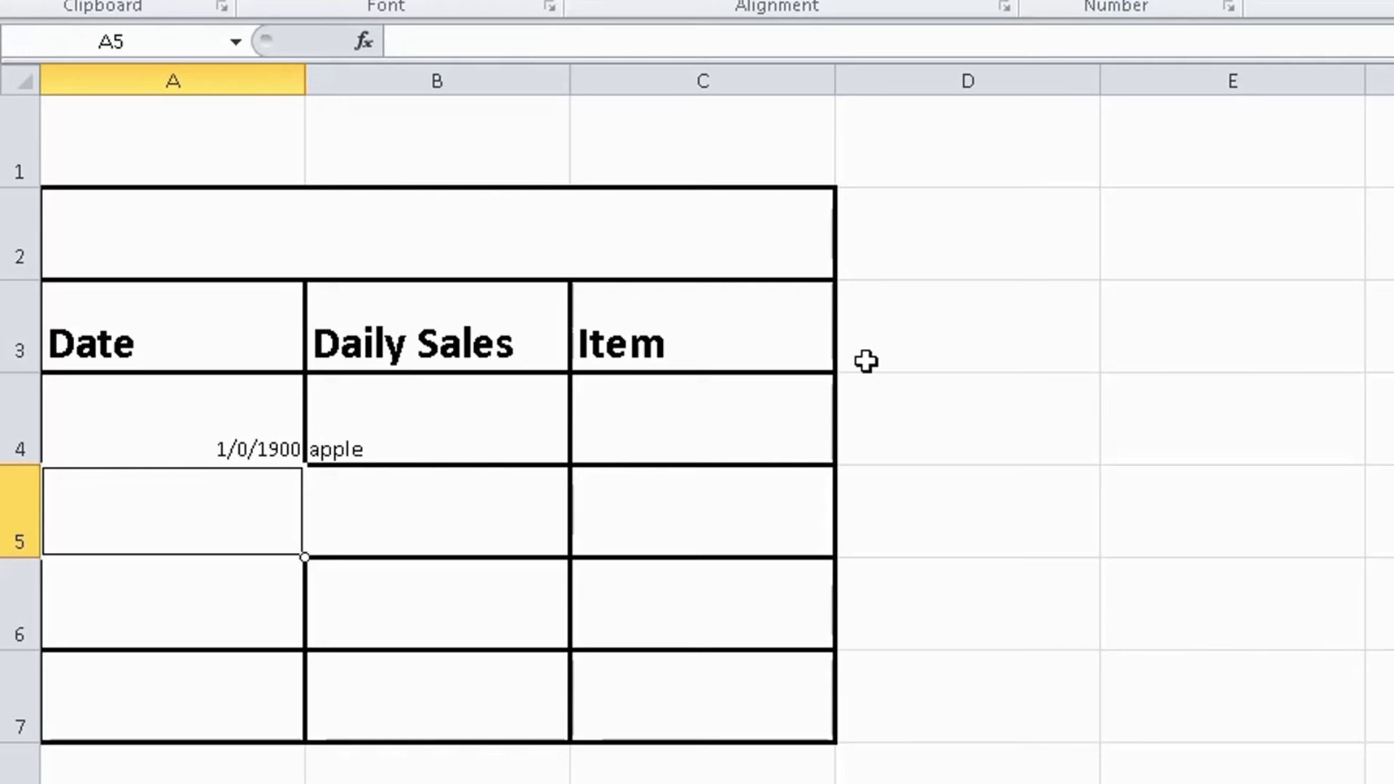
click(435, 419)
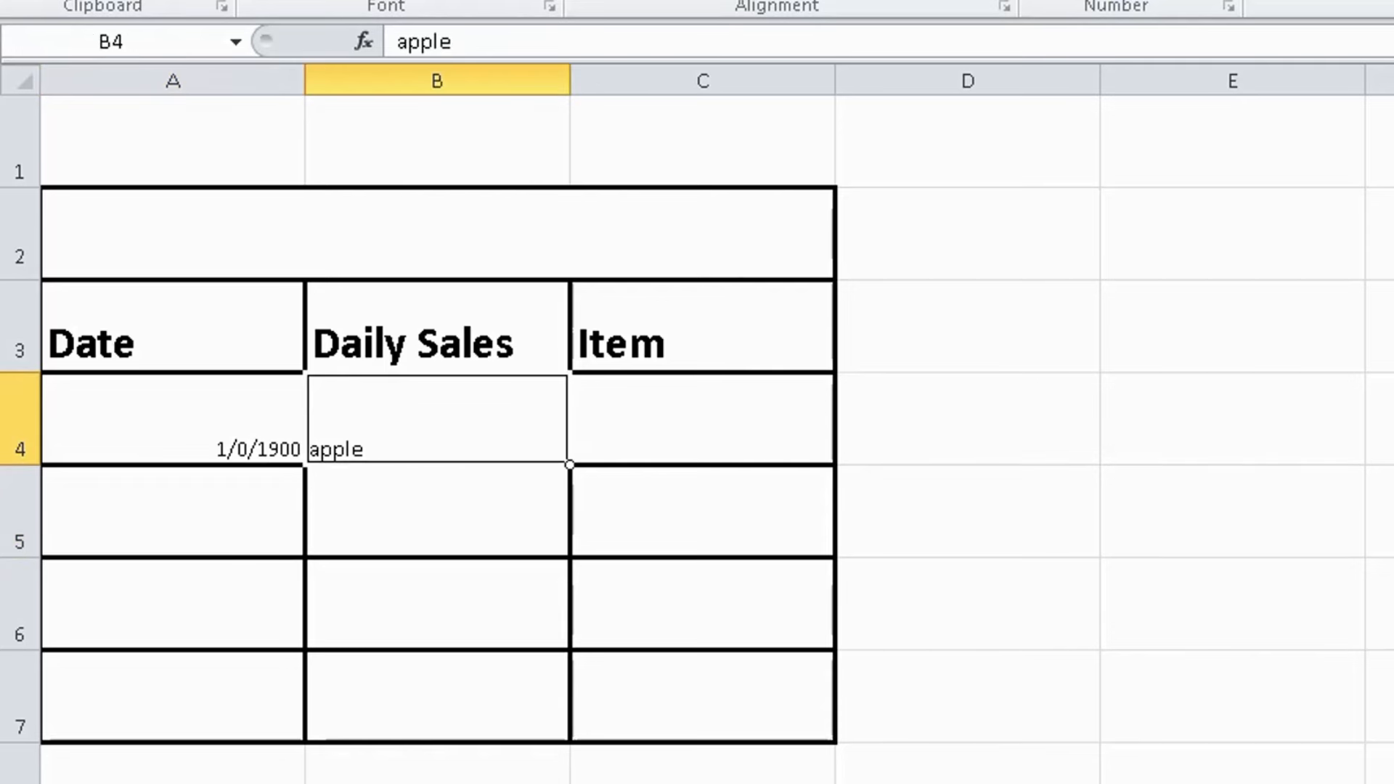